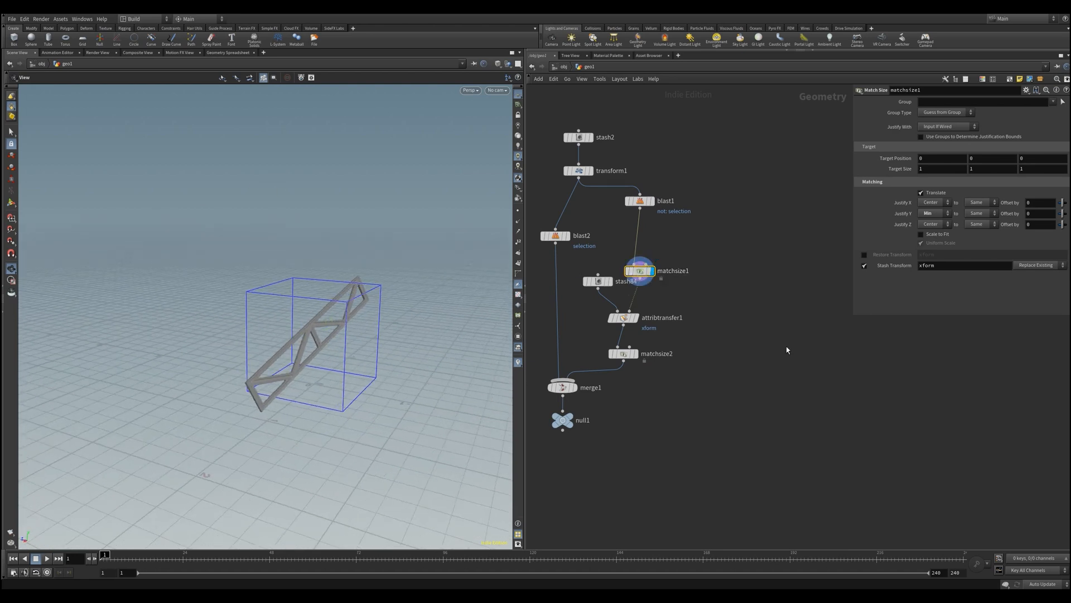
mouse_move(640, 322)
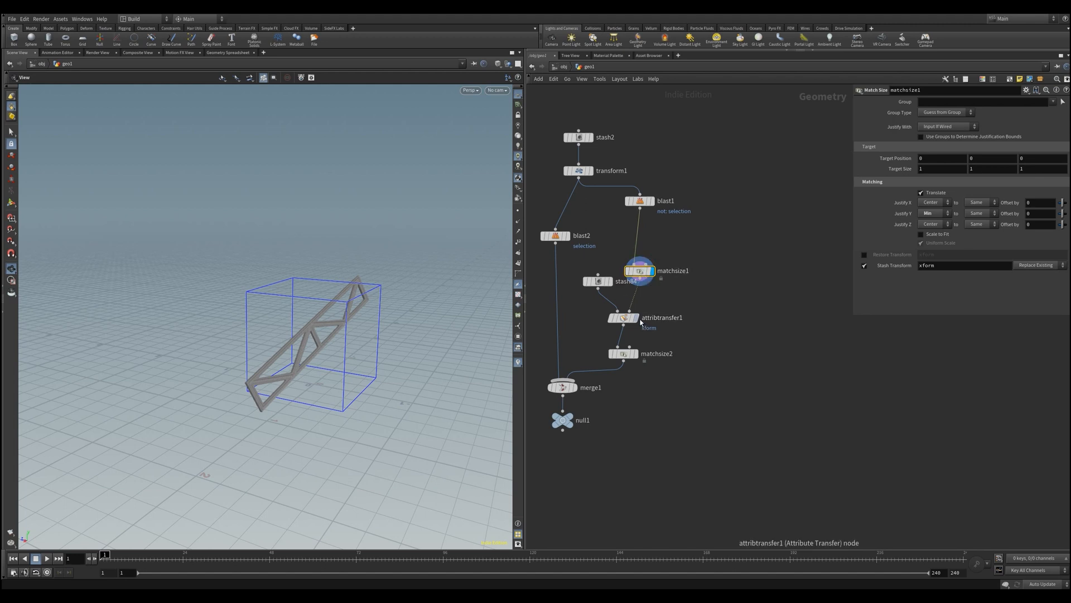
Add a Bound SOP after blast1 with Oriented Bounding Box and Transform Attribute output enabled
left_click(622, 317)
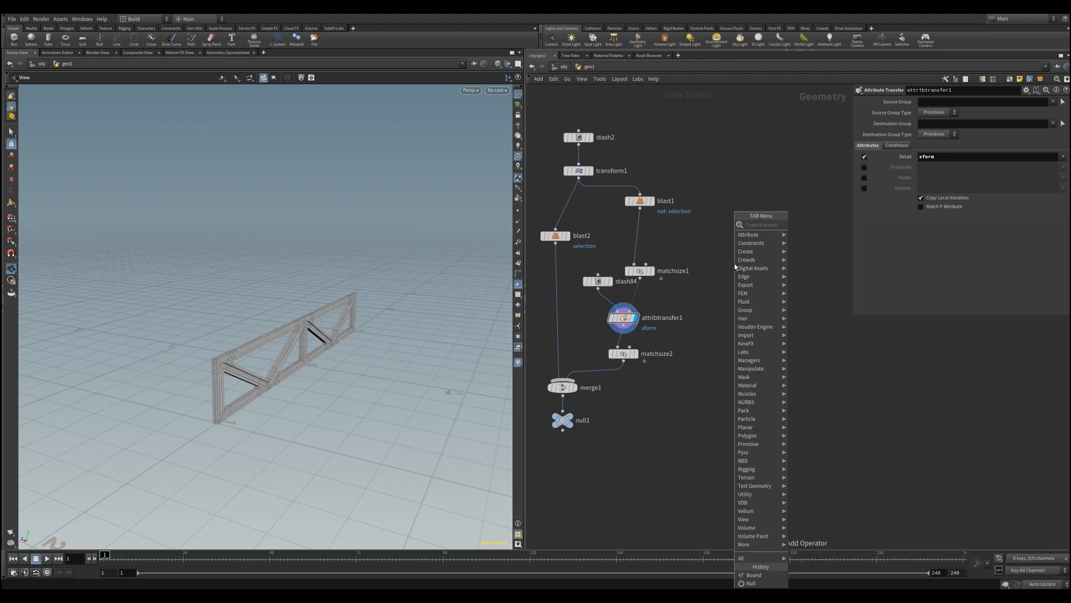
left_click(753, 575)
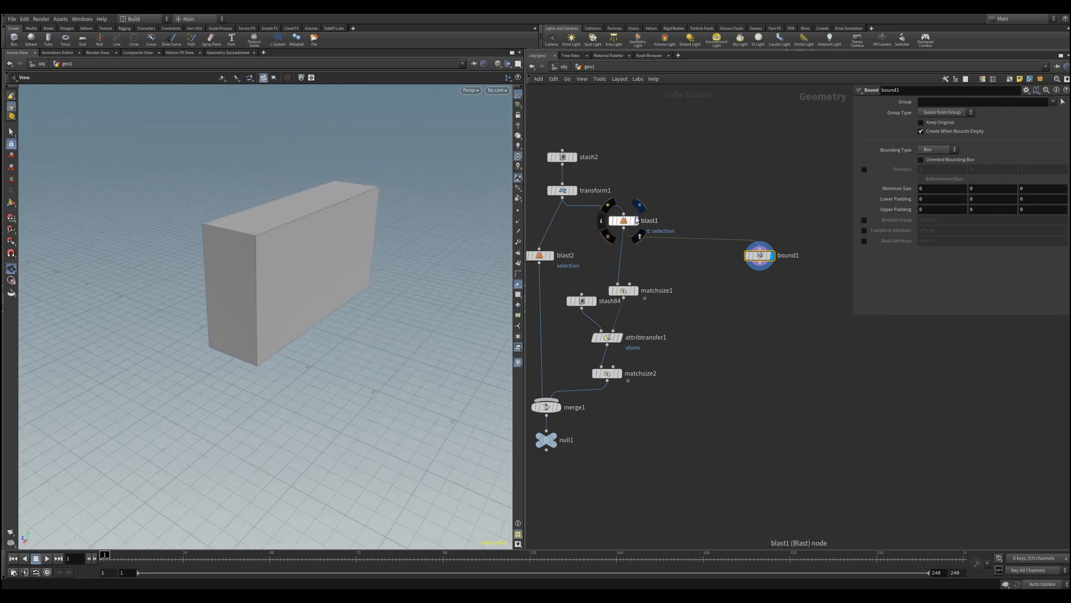
left_click(621, 220)
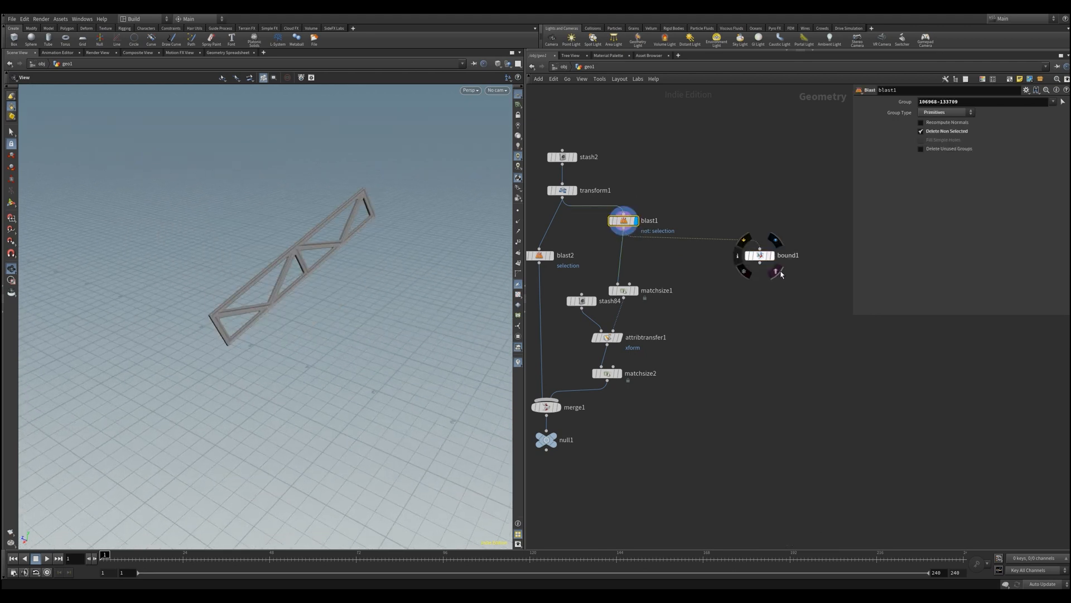
left_click(759, 255)
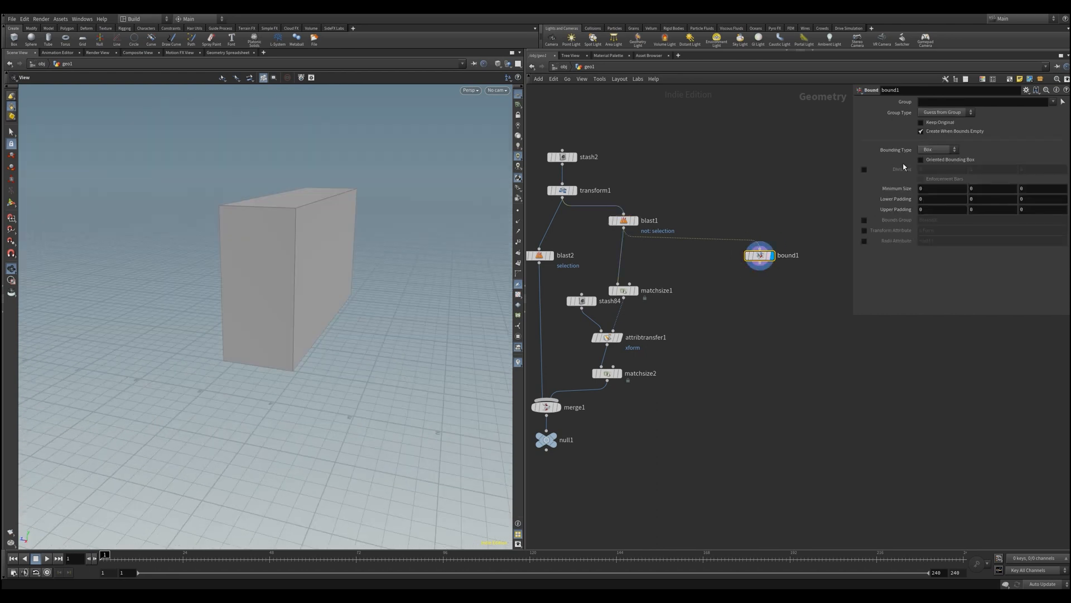
left_click(921, 159)
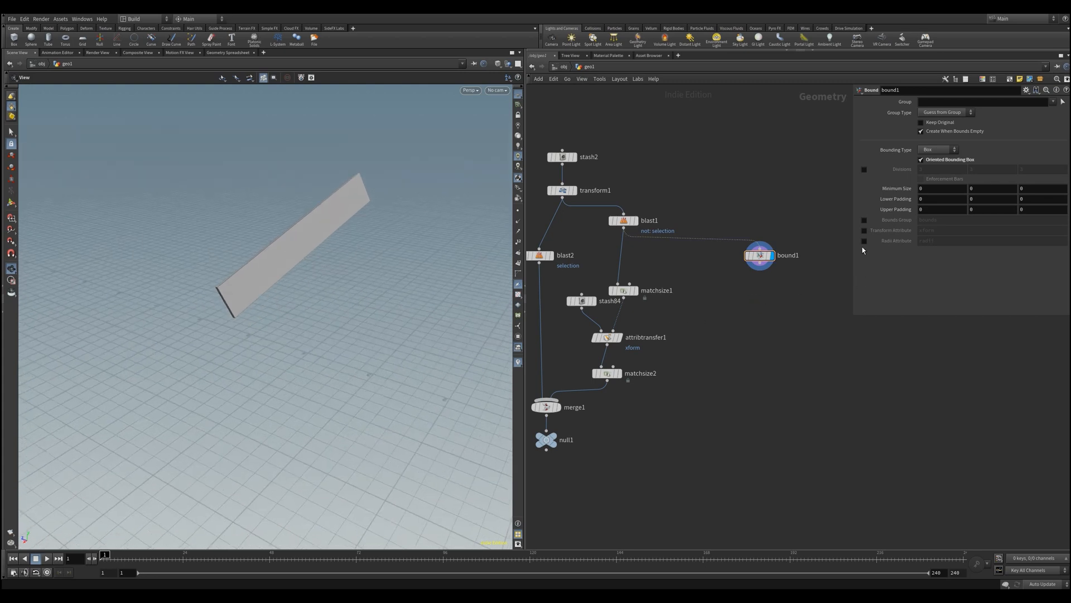
left_click(865, 230)
type("aw")
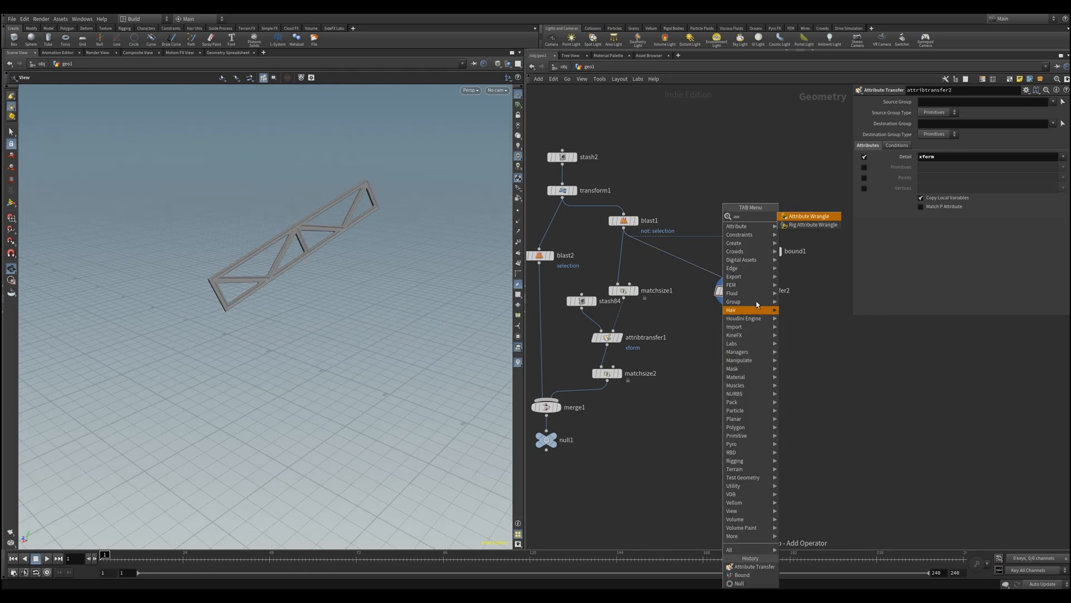
Add an Attribute Wrangle with @P *= invert(4@xform); to move the truss to the origin
left_click(808, 215)
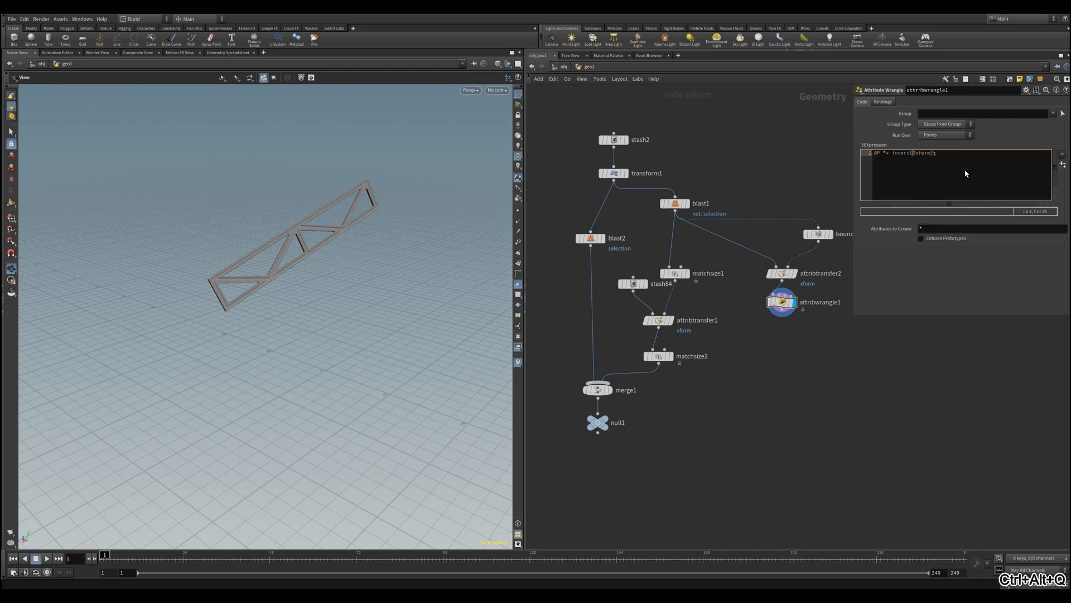
type("4@")
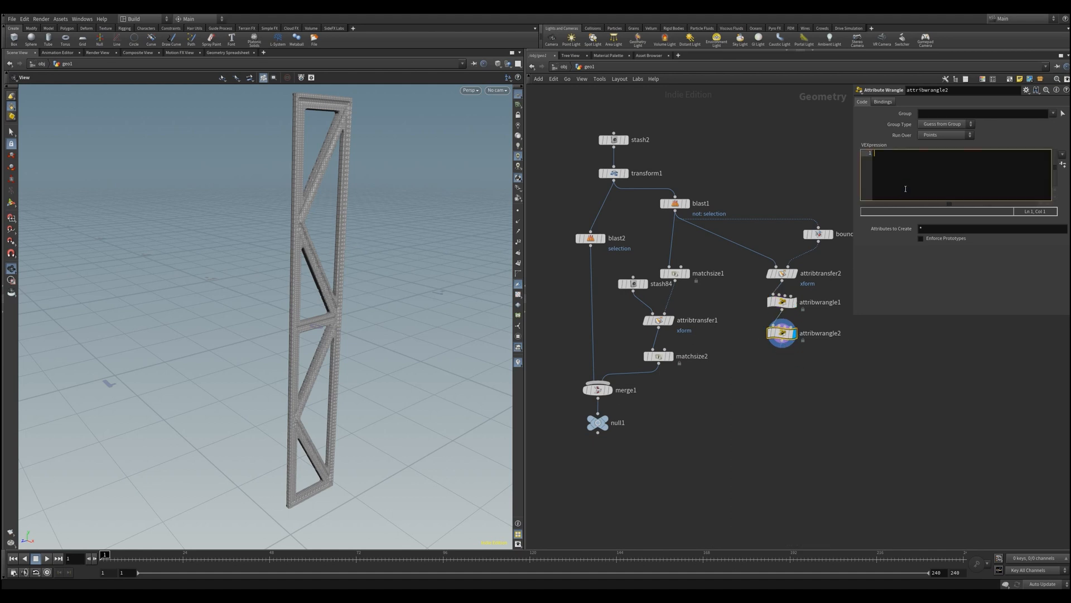
Write @P *= 4@xform; in attribwrangle2 to return the truss to its original placement
type("vp *=")
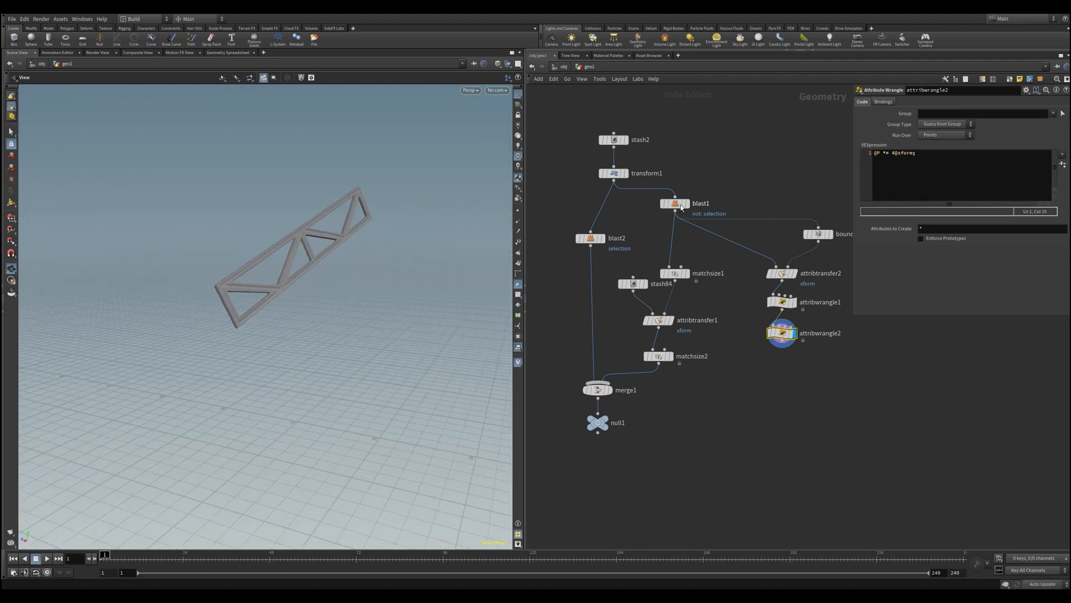
Insert transform2 between attribwrangle1 and attribwrangle2, viewing against transform1
left_click(613, 173)
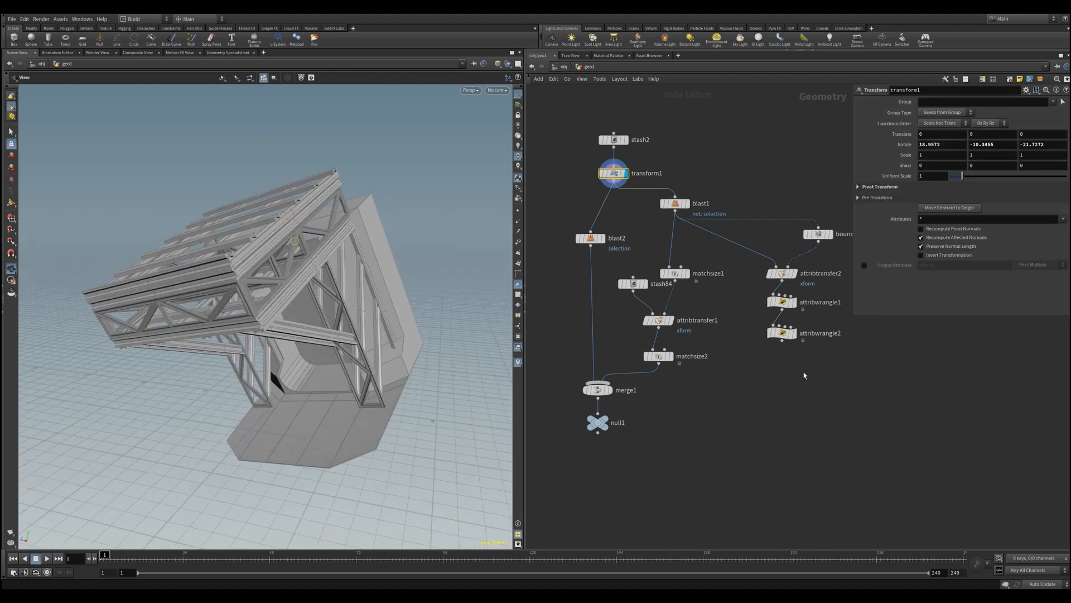
left_click(785, 347)
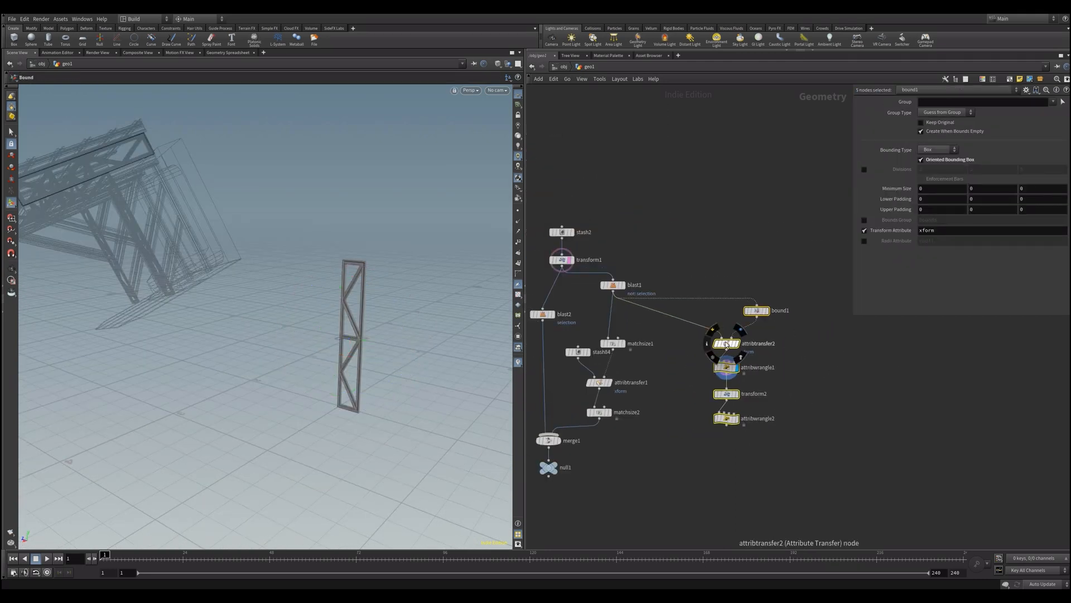
Move the branch aside and add null2 after blast1 to start a new branch
left_click(613, 285)
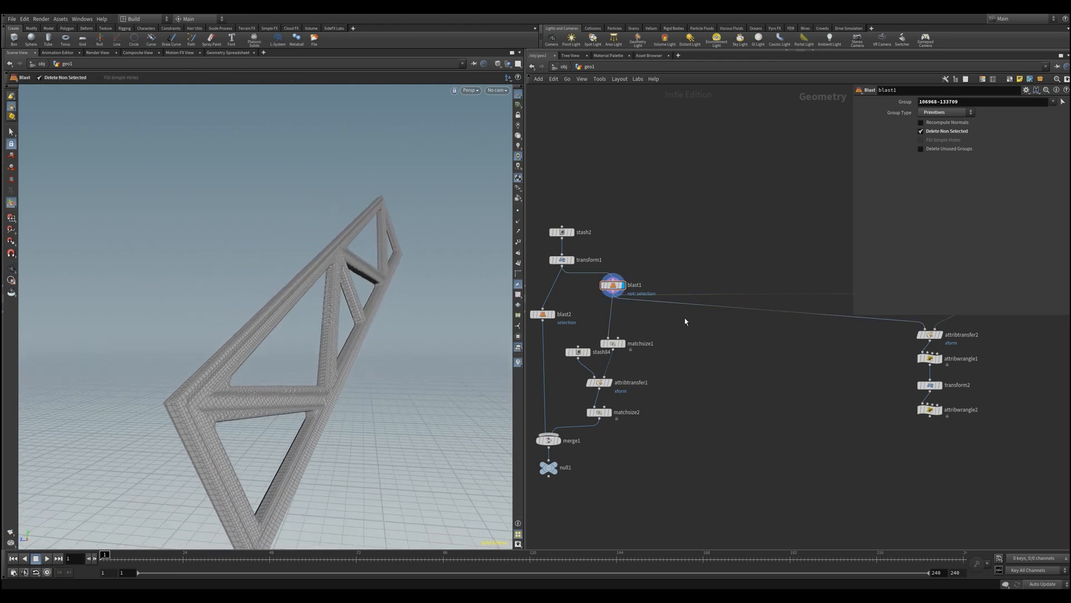
key("Tab")
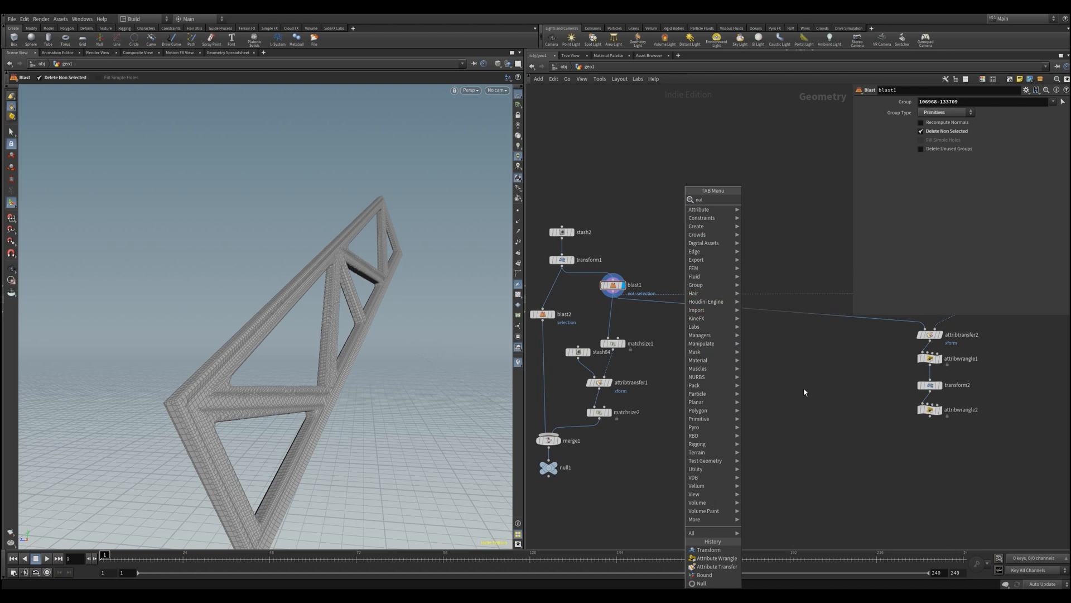
left_click(700, 583)
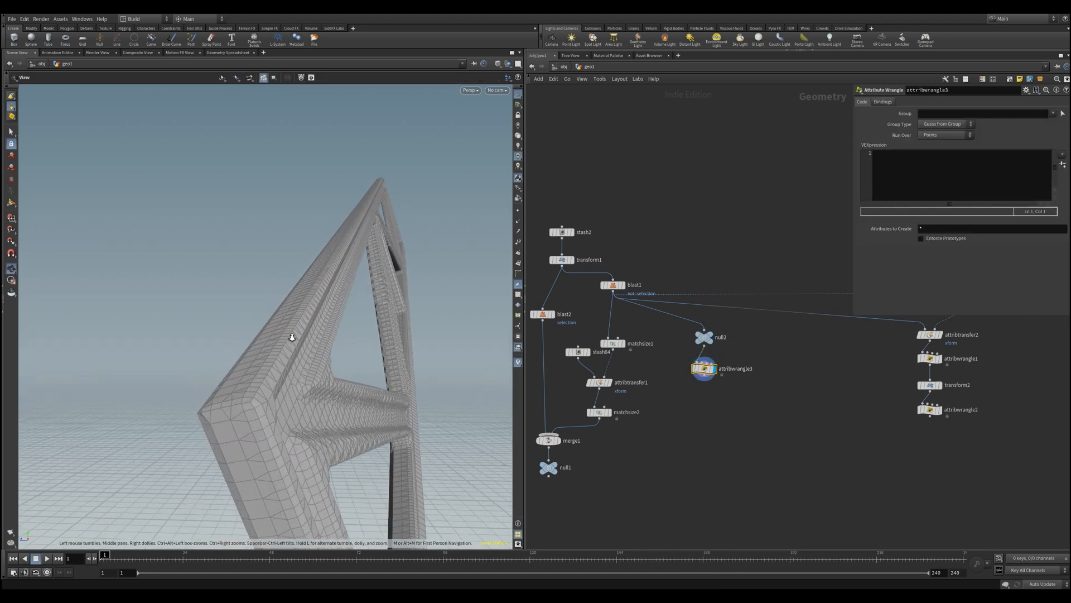
left_click_drag(291, 337, 322, 367)
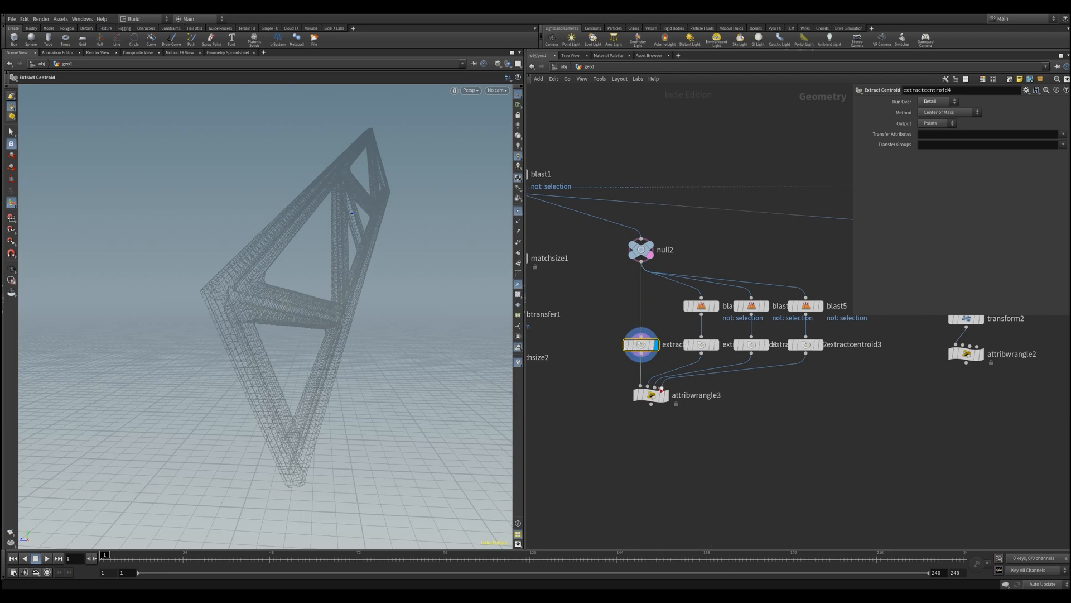
Write 'vector center = @P;' and a point(0,"P",0) lookup in attribwrangle3 and apply it
left_click(651, 395)
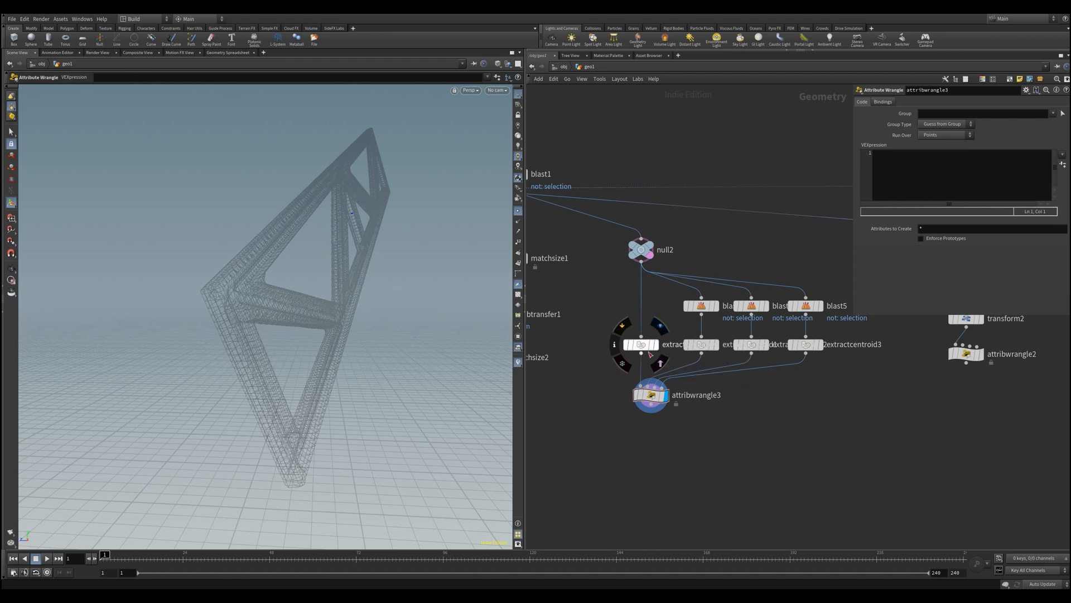
left_click(641, 344)
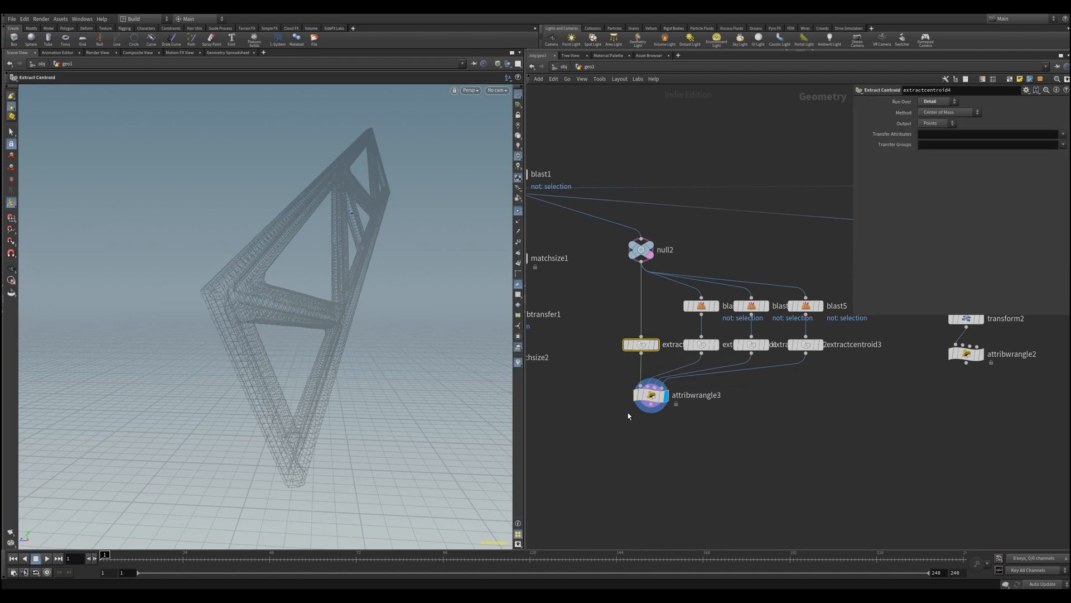
left_click(650, 395)
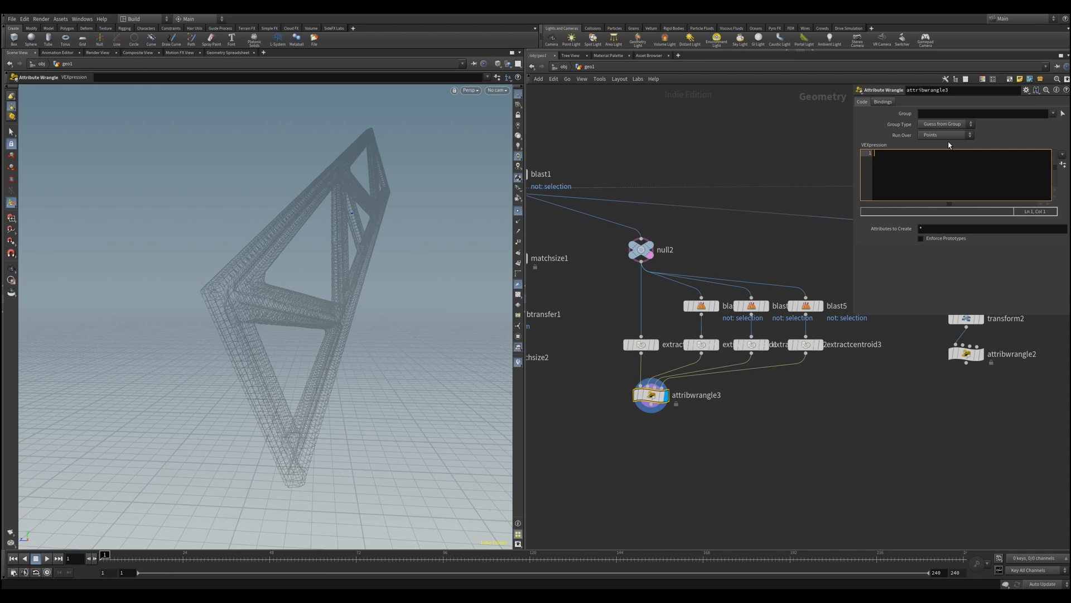
type("vector center")
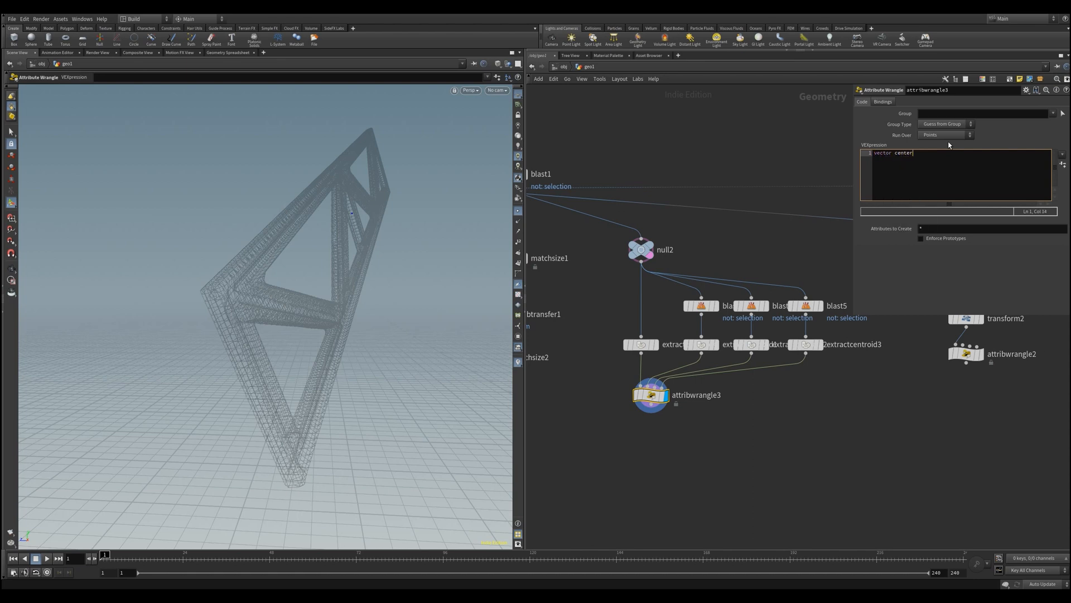
type("=")
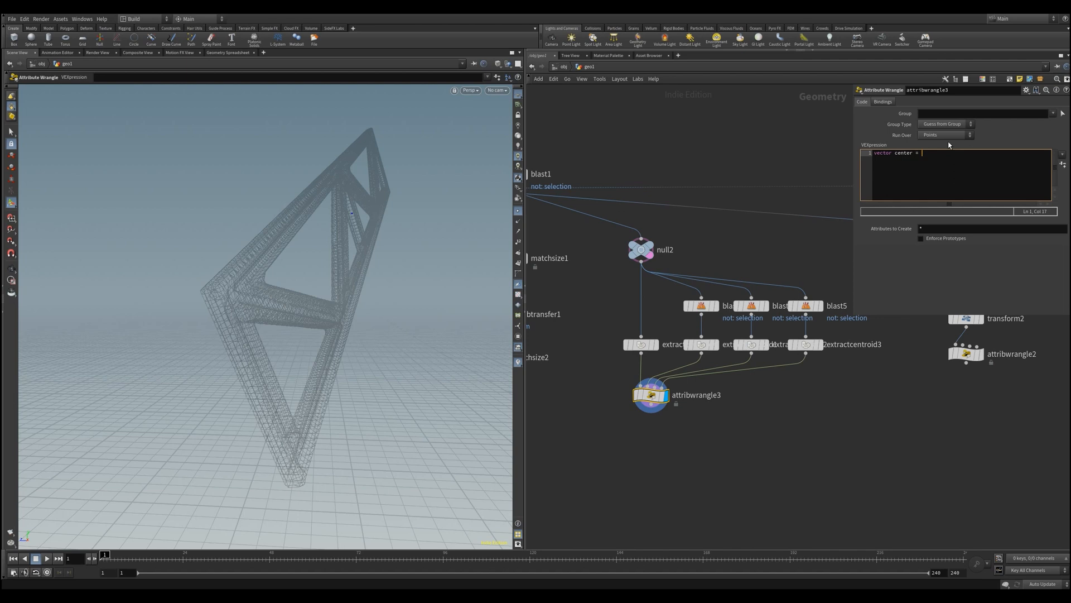
type("@P;")
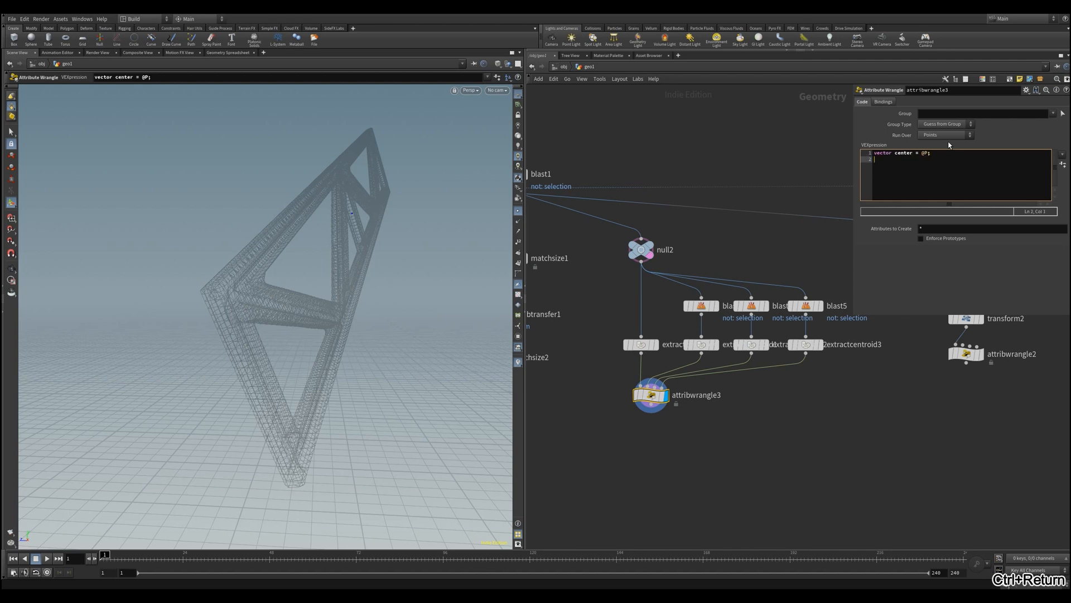
type("vector = point(")
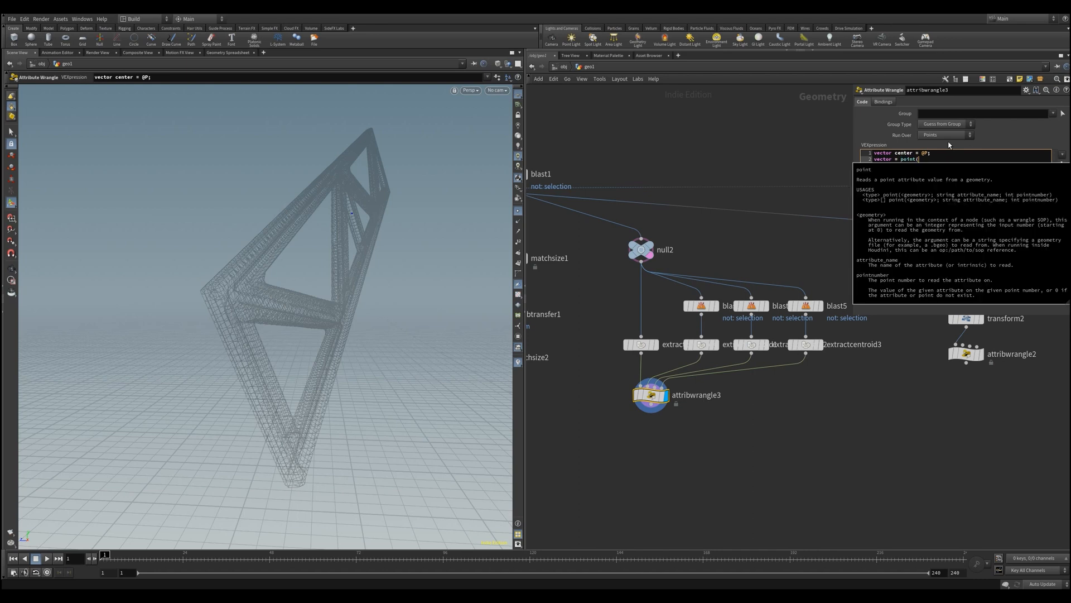
type("0, \"P\", 0")
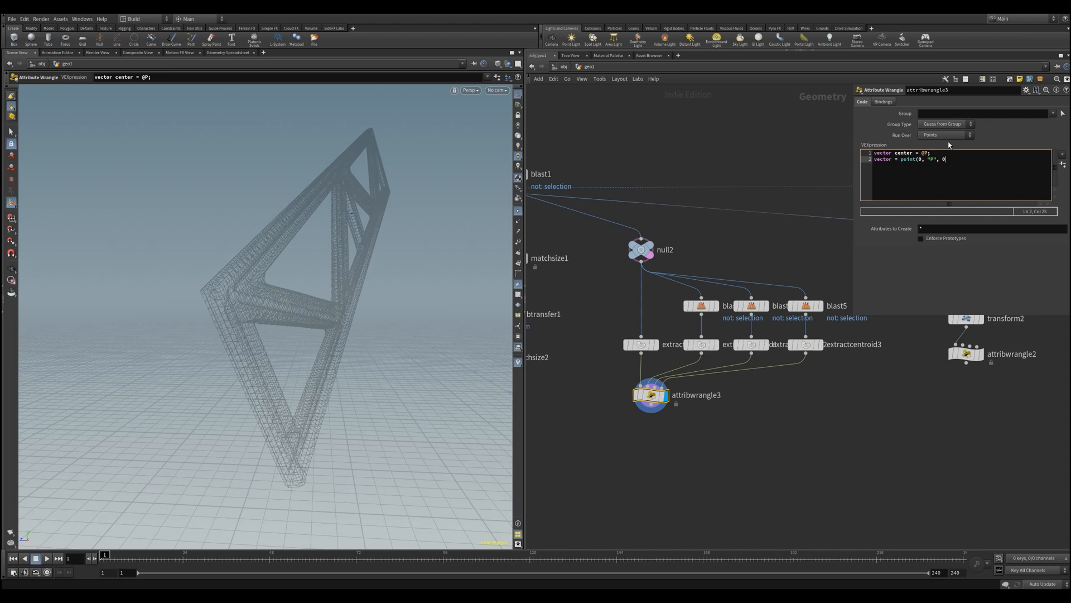
key("ctrl+Return")
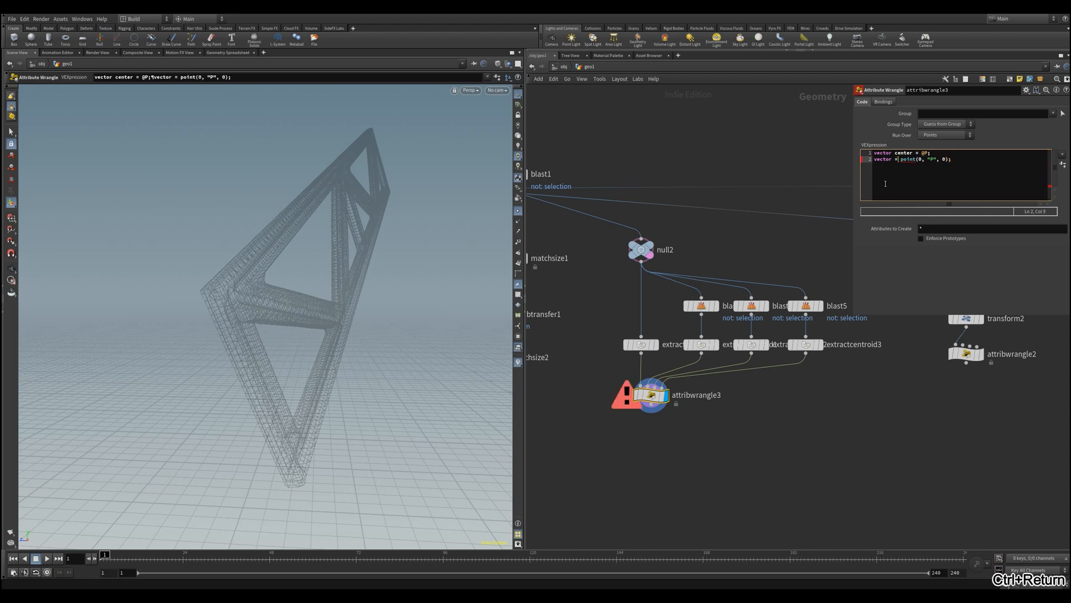
left_click(700, 345)
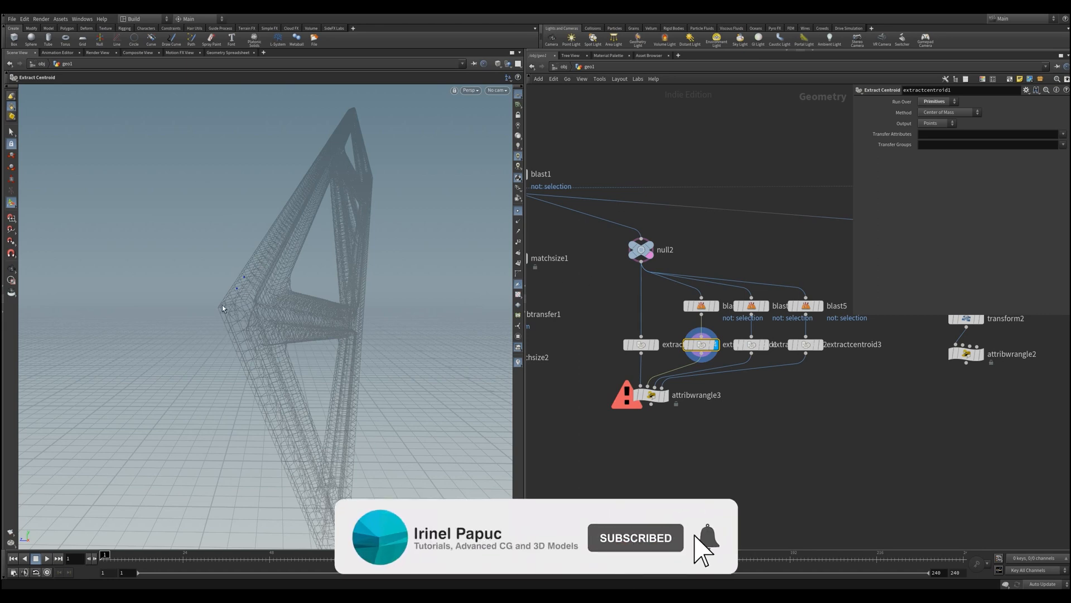
Add vector z0 and z1 point lookups reading points 0 and 1 from the second input
left_click(708, 537)
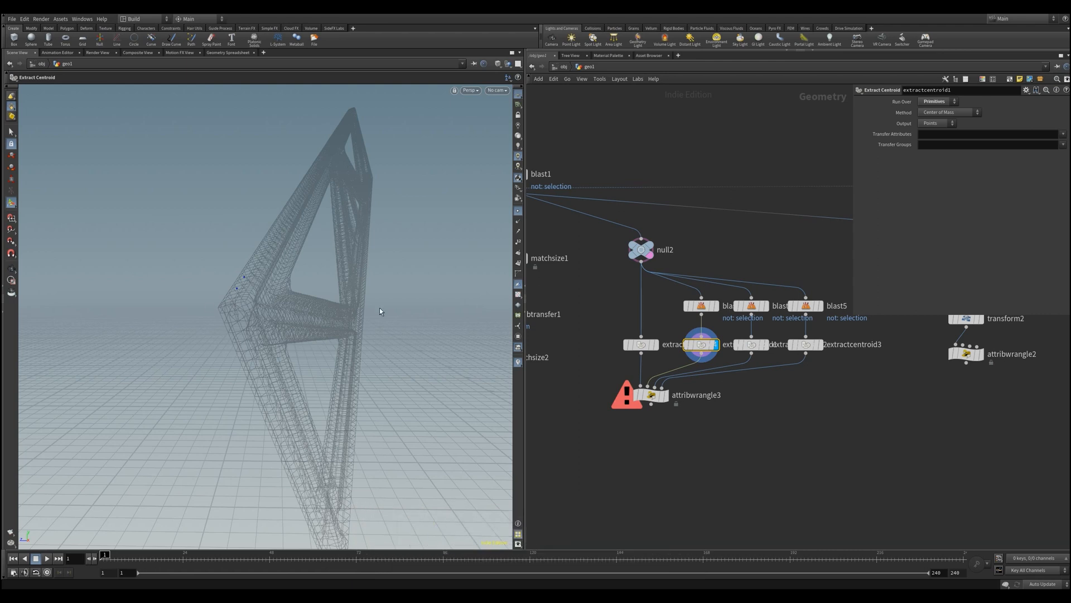
left_click(648, 394)
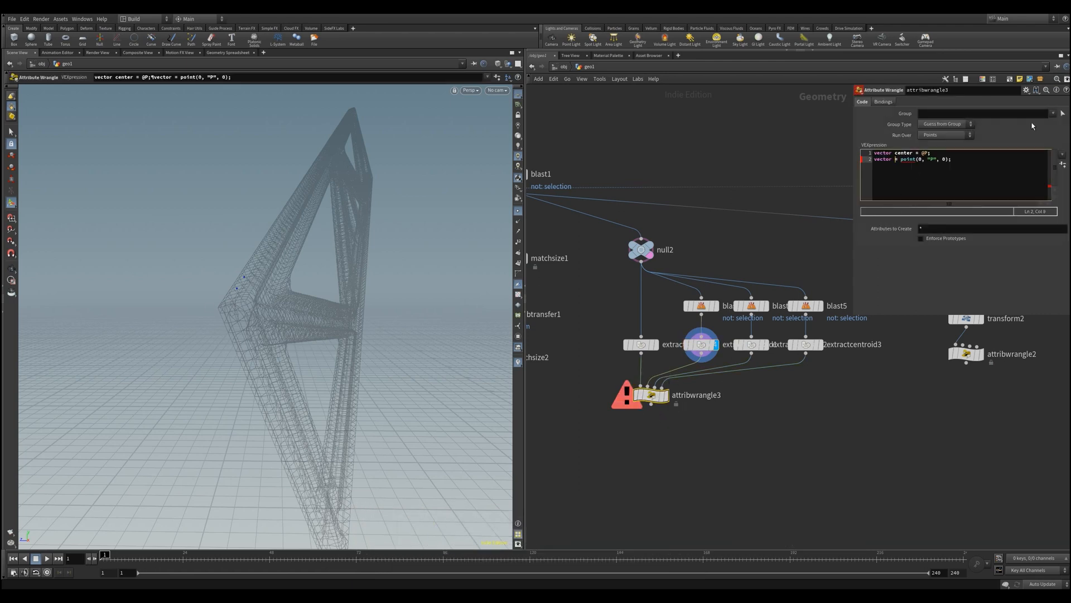
type("z0")
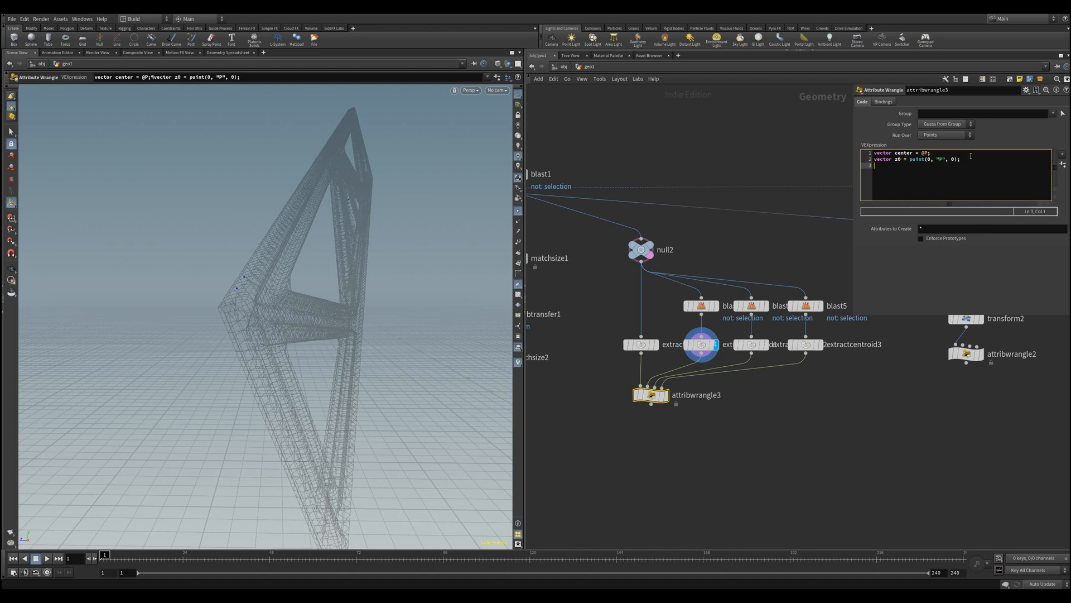
type("vector z1 =")
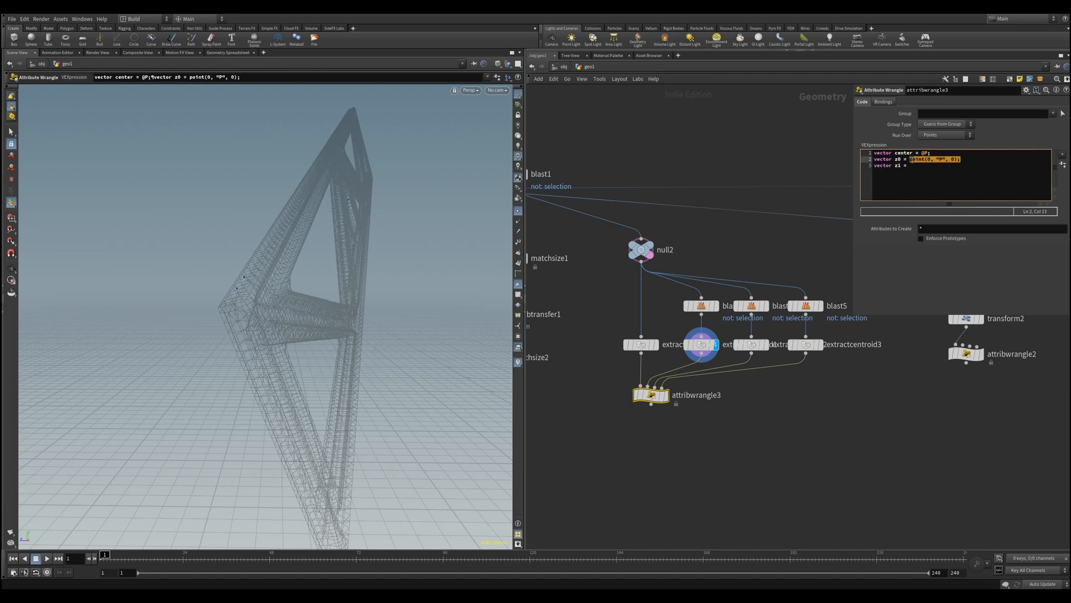
key("ctrl+v")
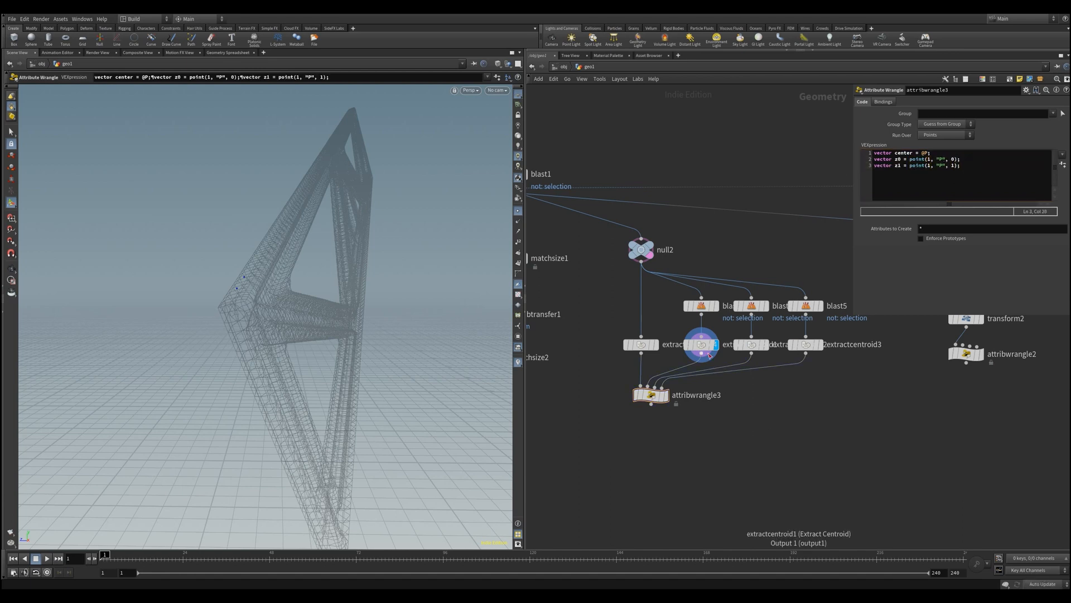
Store normalize(z0-z1) as the @Z attribute and expand the code editor
left_click(700, 343)
type("vector Z = normalize(z0-z1);")
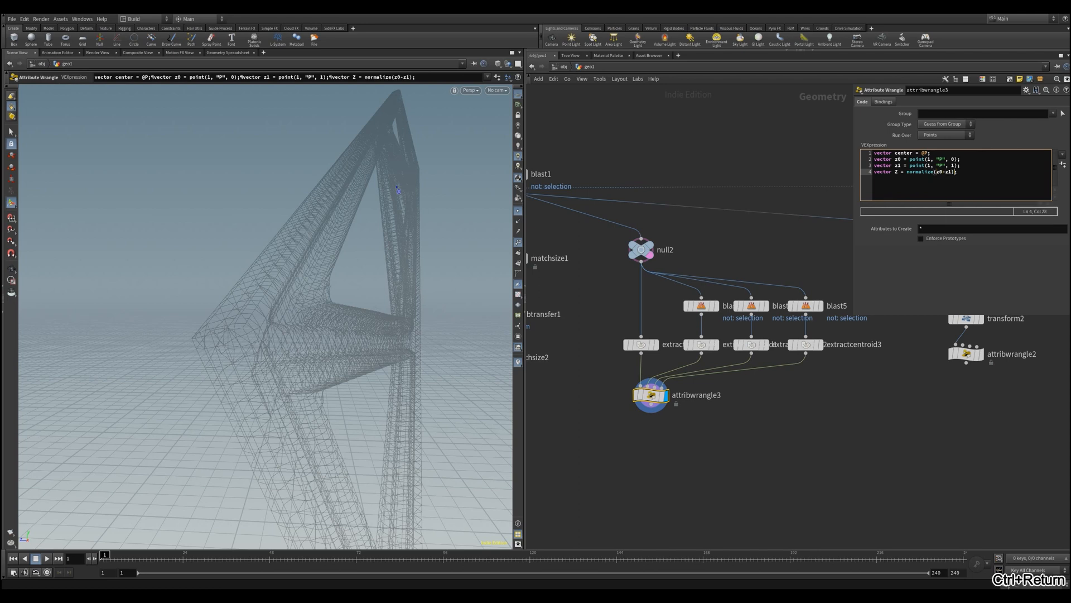
double_click(882, 172)
type("@")
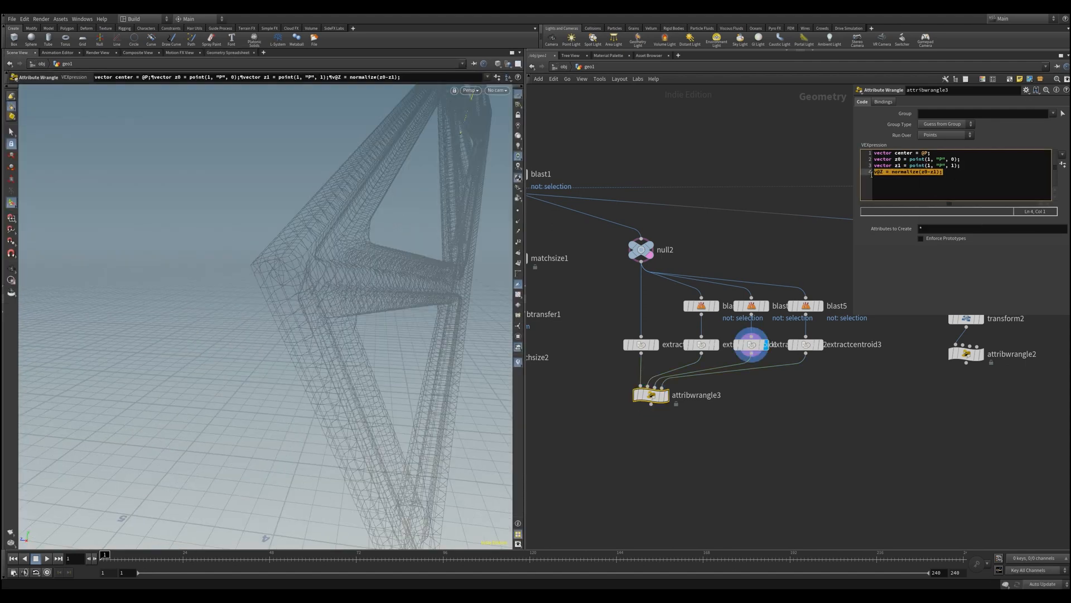
key("Enter")
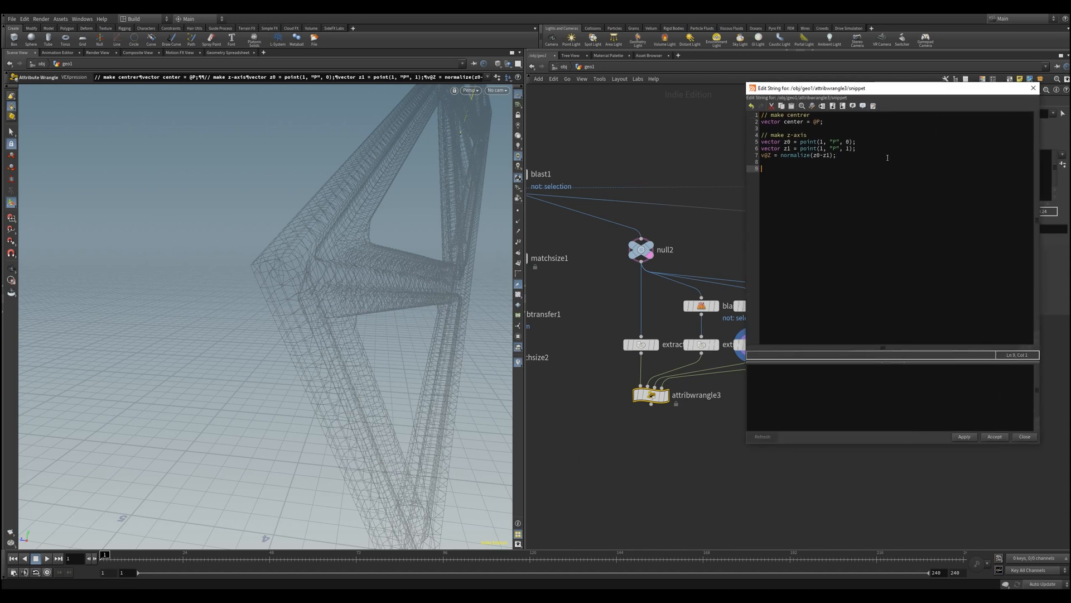
Add '// make y-axis' and 'vector y0 = point(1, "P", 0);' to the wrangle code
type("// make y-axis")
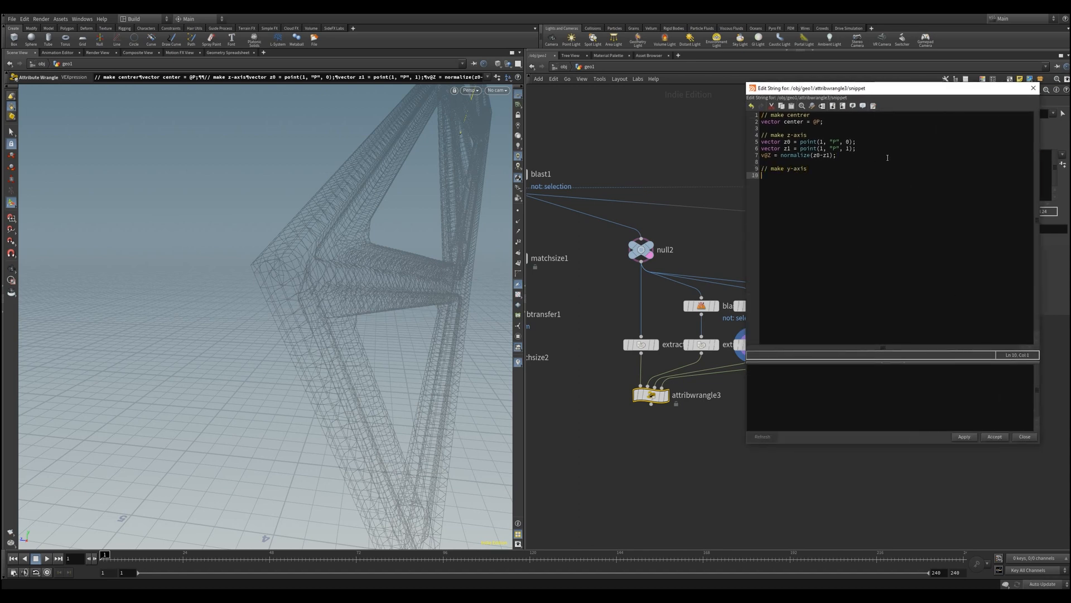
type("vector y0 = point(1, \"P\", 0);")
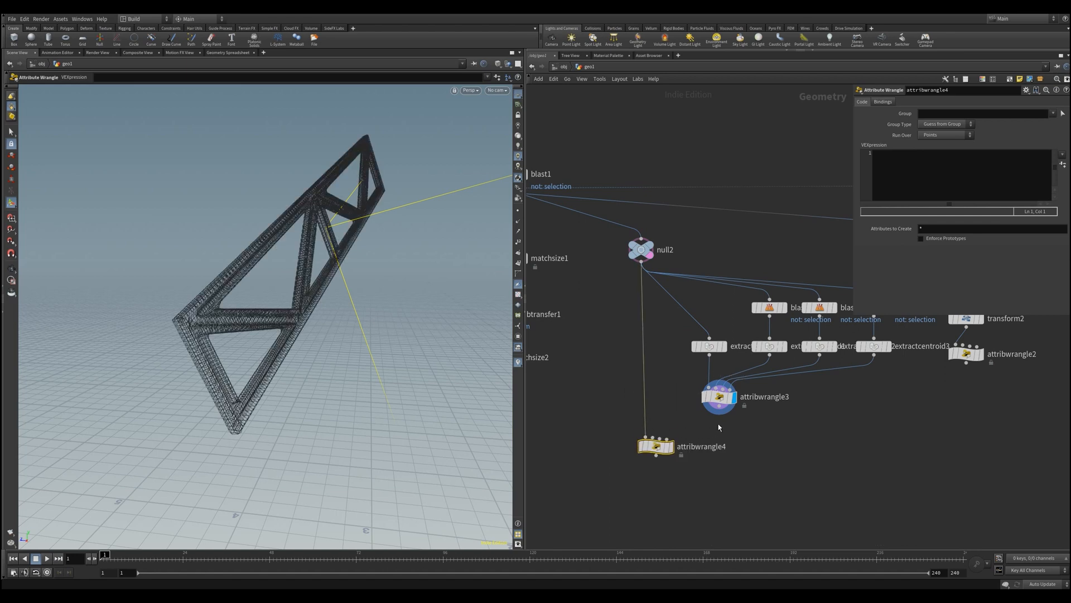
Add attribwrangle4 with null2 on input 1 and attribwrangle3 on input 2
left_click(711, 411)
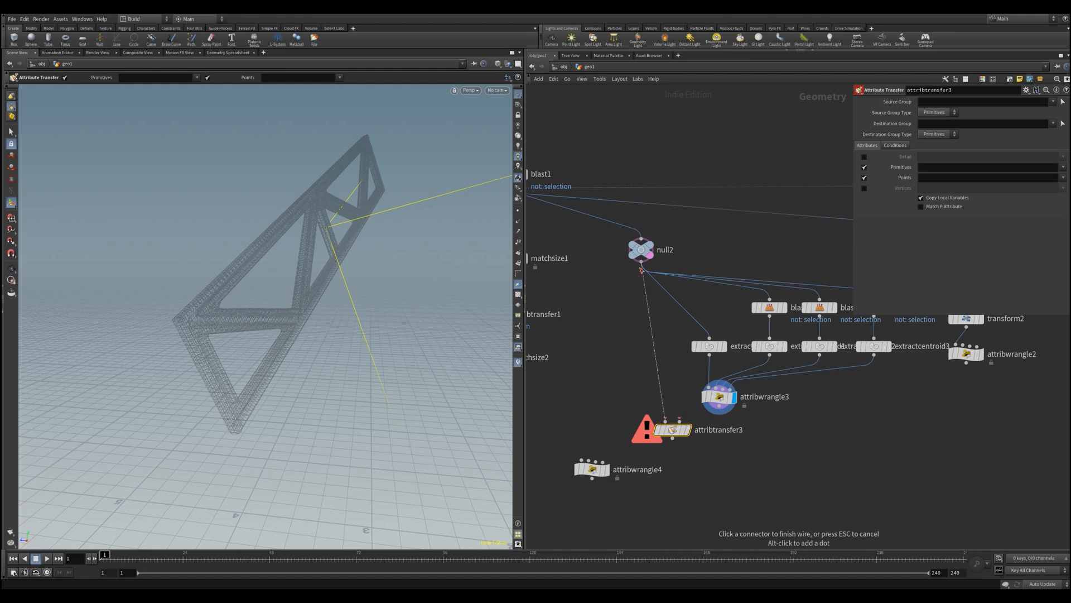
left_click(671, 428)
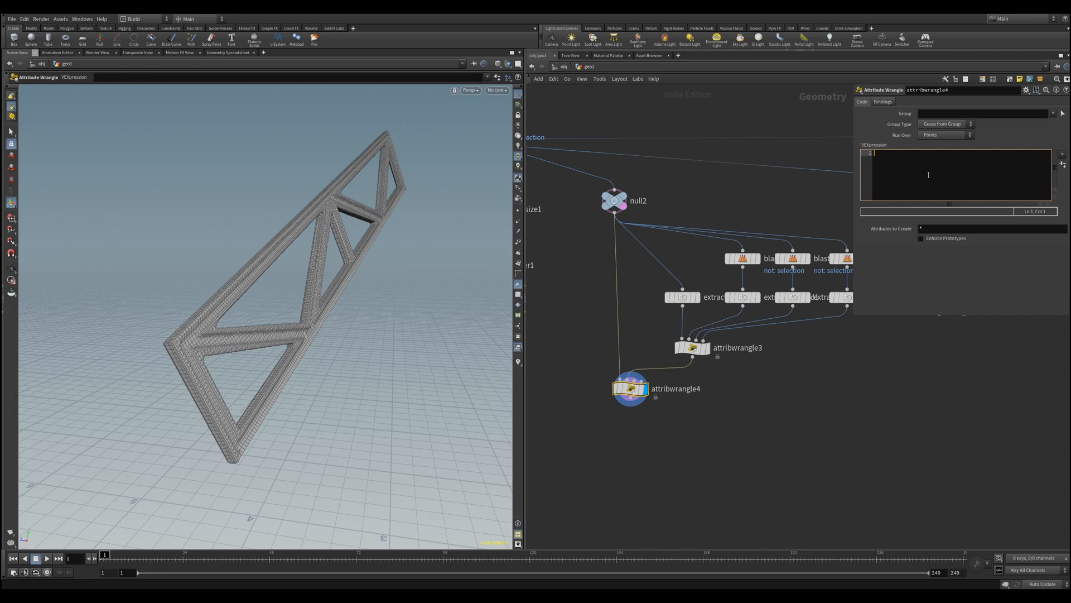
Write point lookups for X, Y, Z and center, then '4@m = set(X, Y, Z, center);'
type("vector")
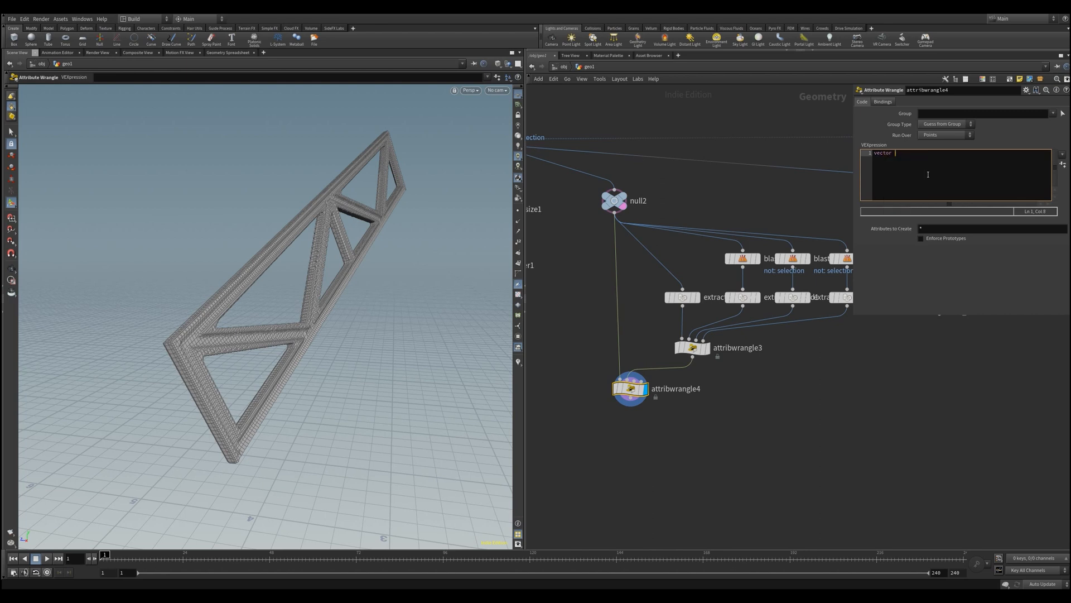
type("xx")
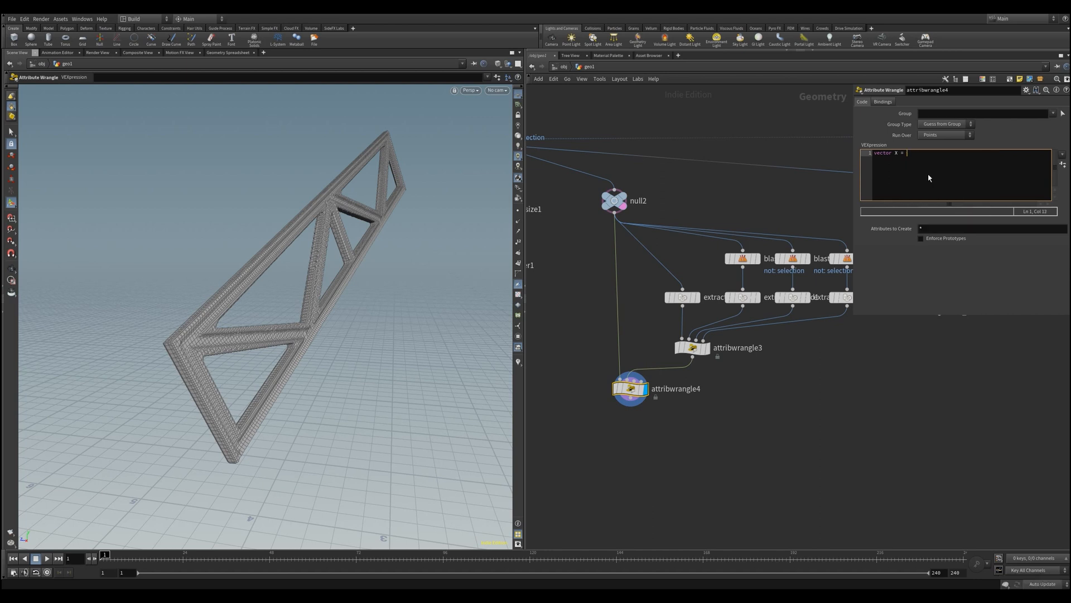
type("point(1, \"X\", 0);")
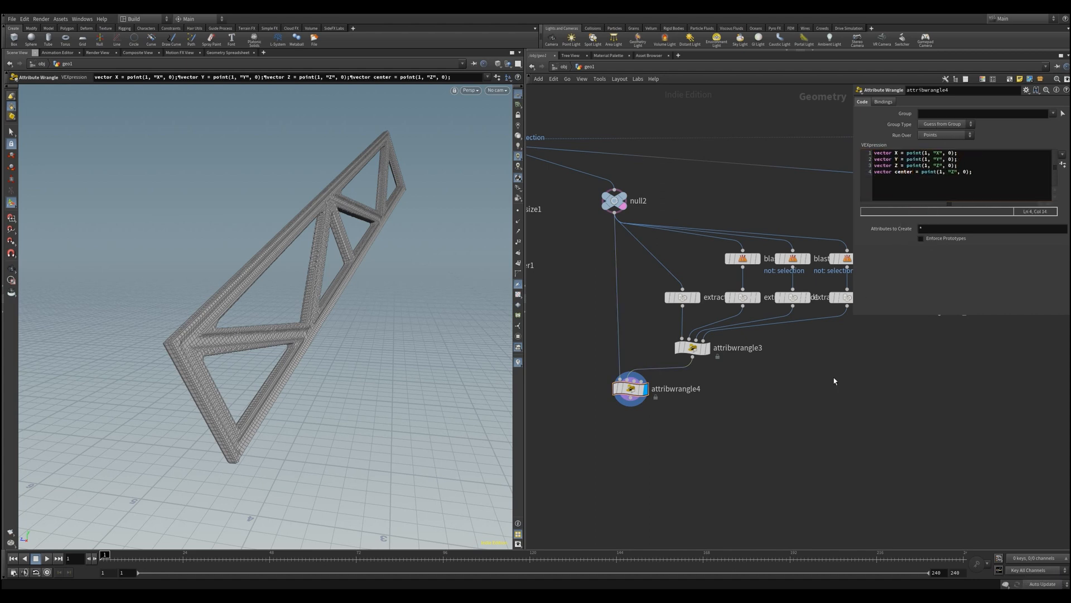
type("center")
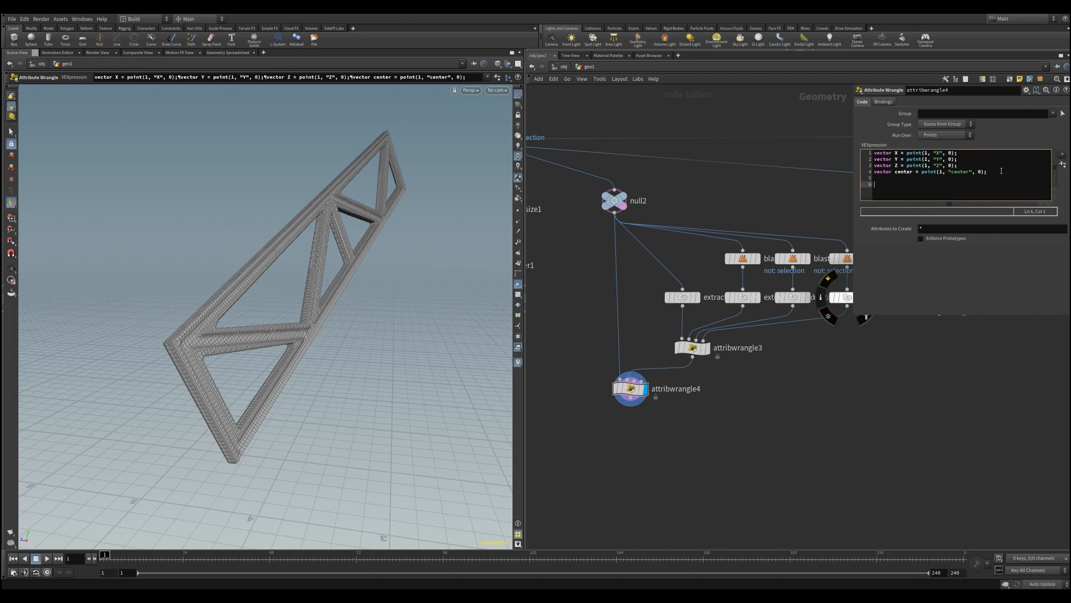
type("matrix m =")
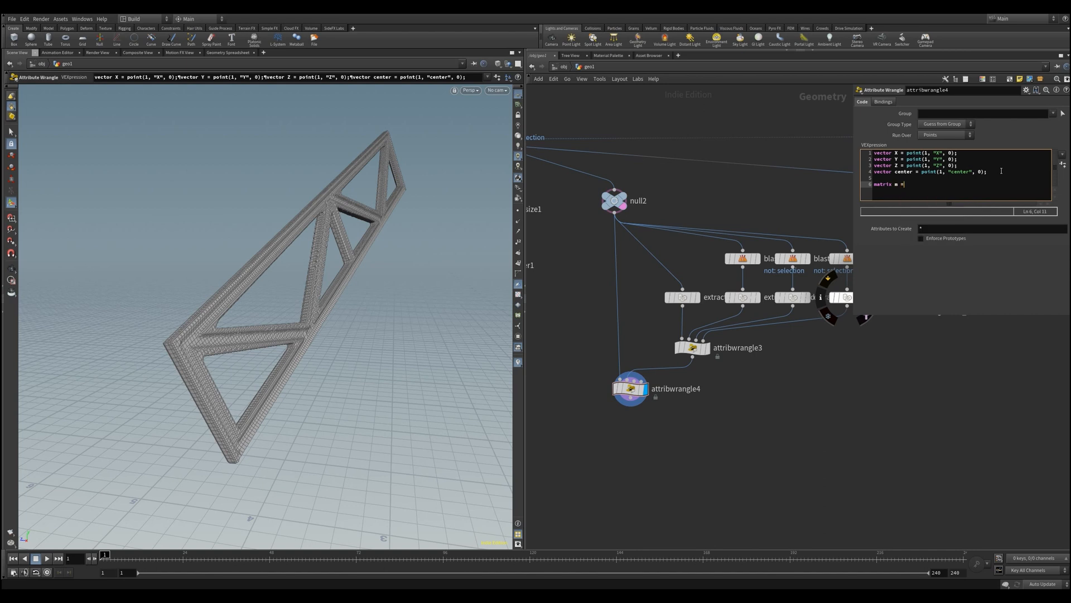
type("set(X,")
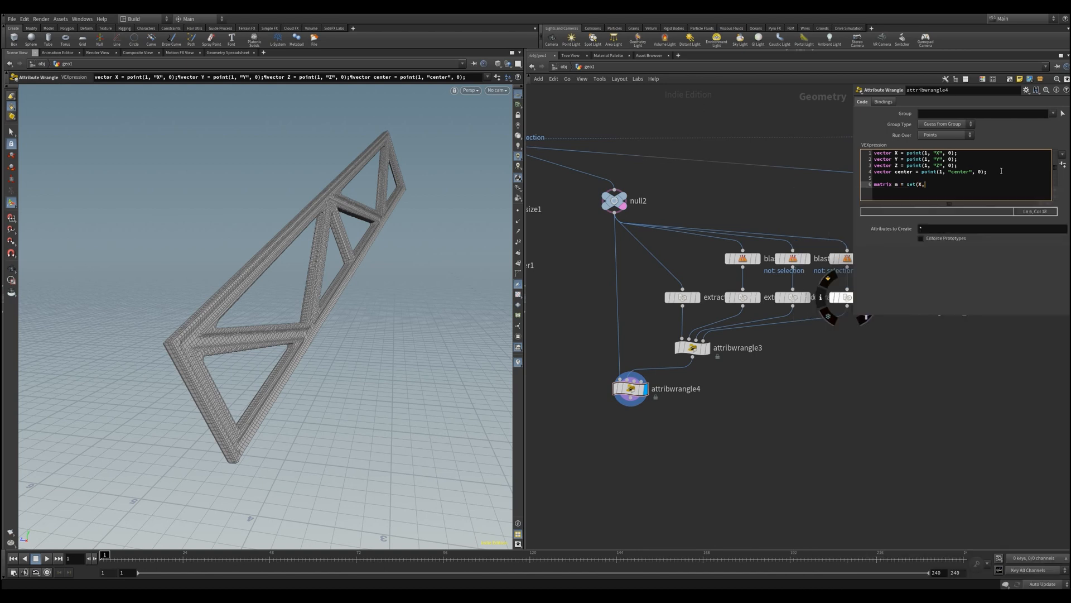
type("Y, Z, center);")
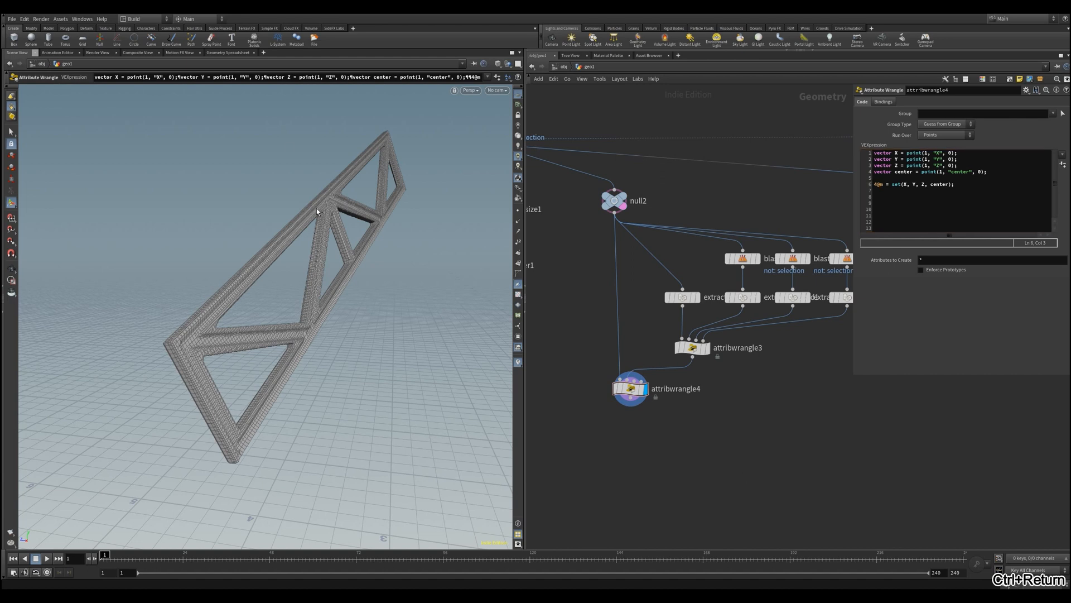
Review the M[0]–M[15] per-point matrix values in the Geometry Spreadsheet before returning to the Scene View
left_click(230, 53)
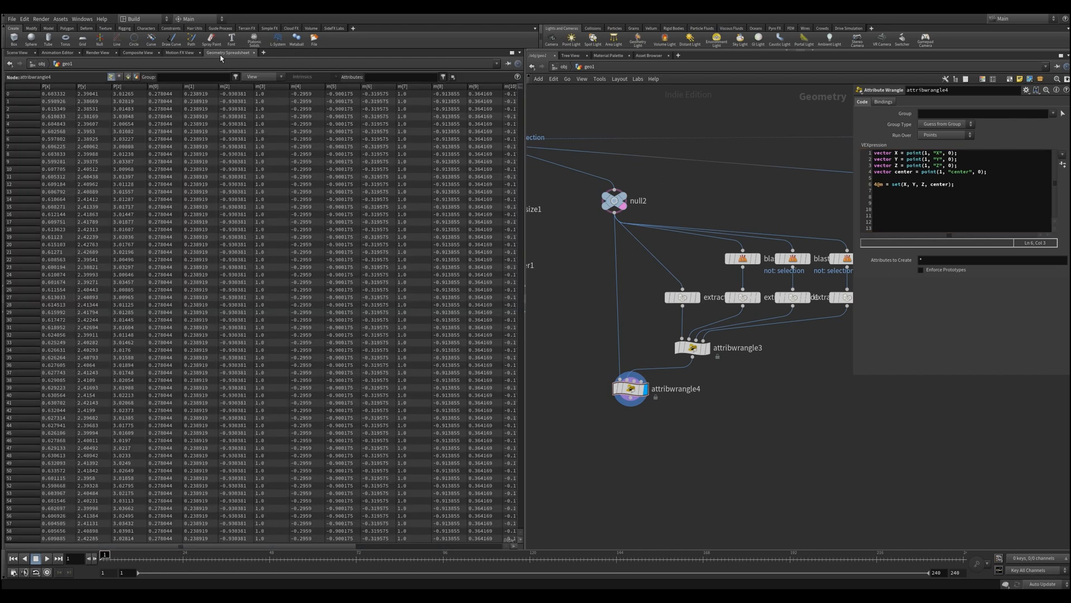
mouse_move(272, 90)
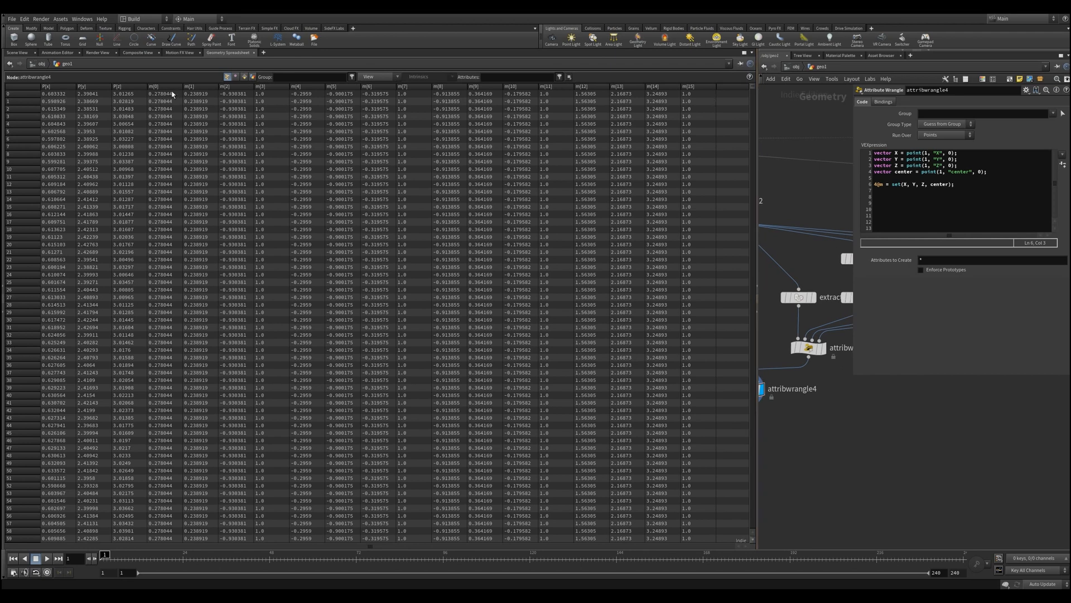
mouse_move(267, 106)
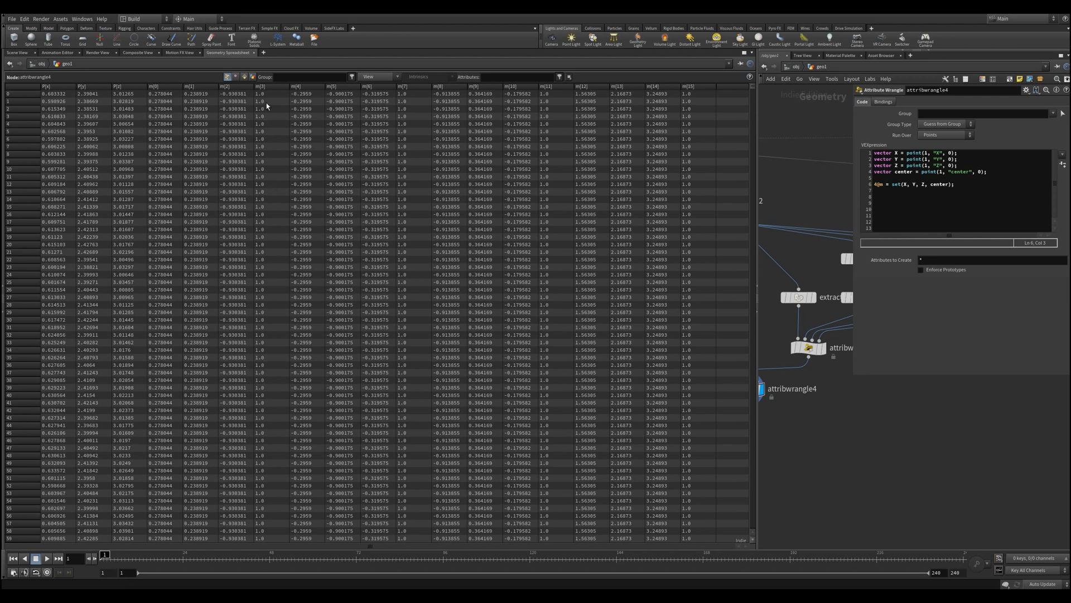
mouse_move(266, 104)
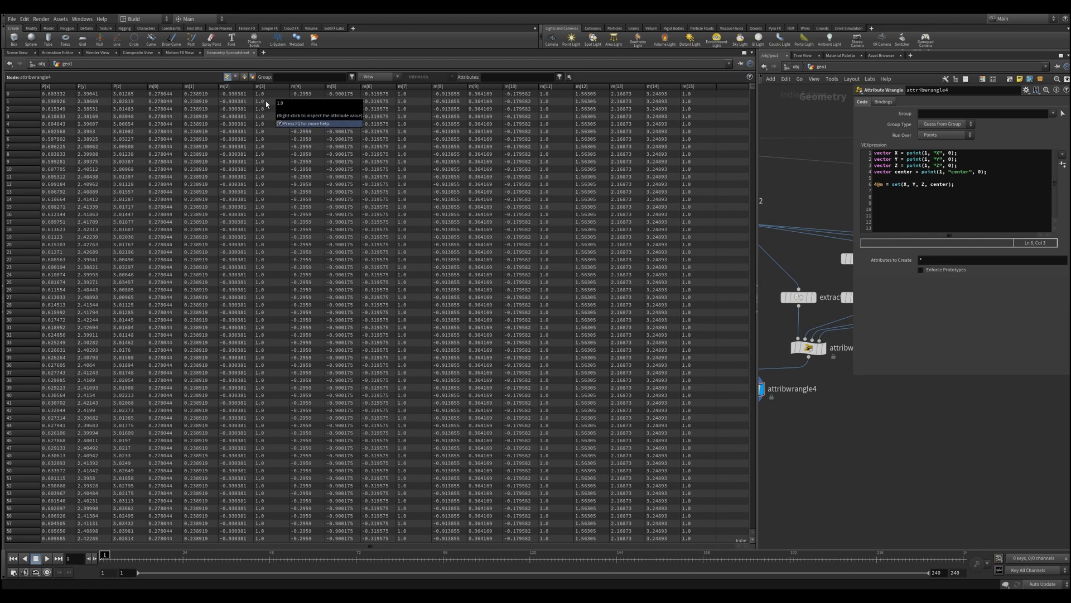
mouse_move(221, 104)
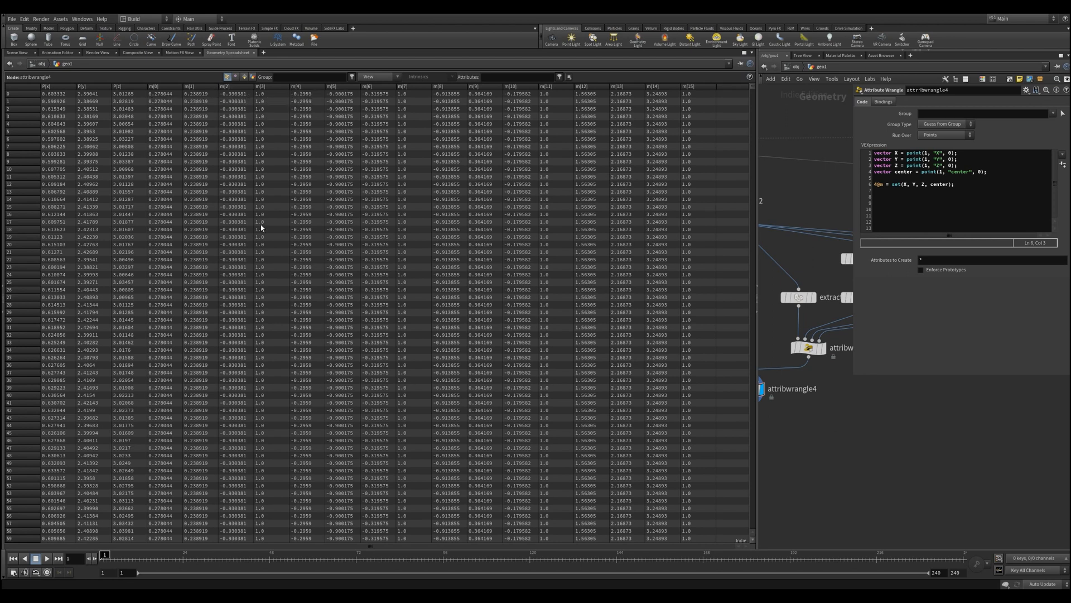
left_click(412, 191)
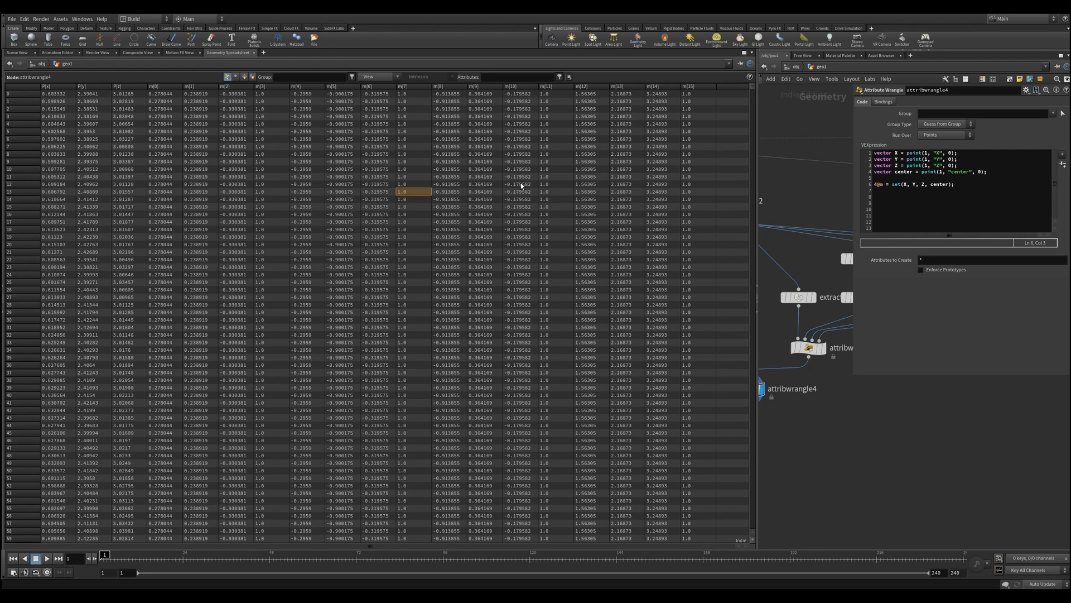
scroll("down", 3)
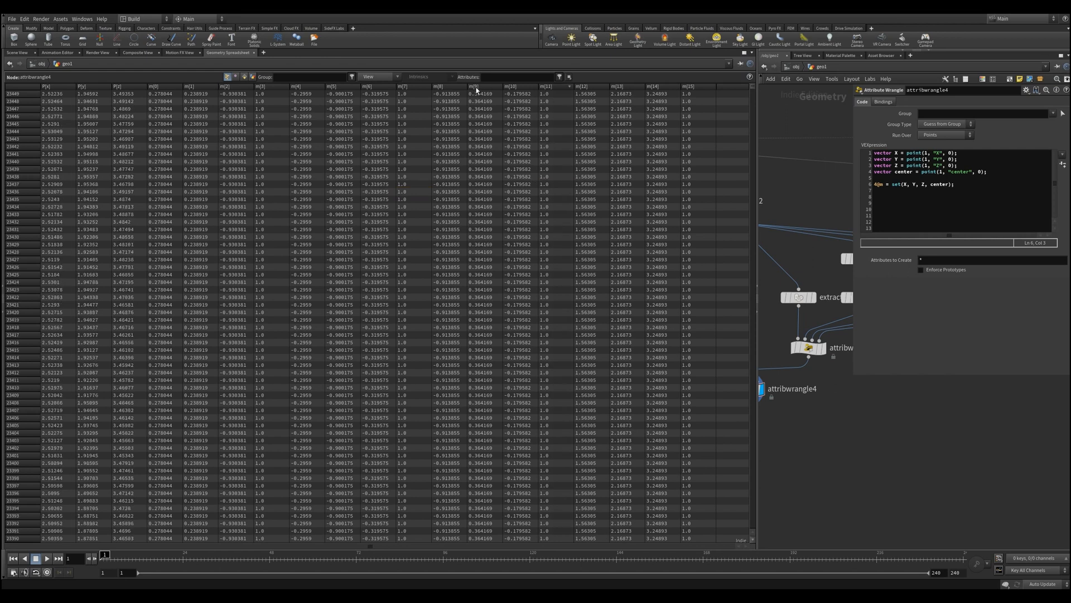
mouse_move(413, 90)
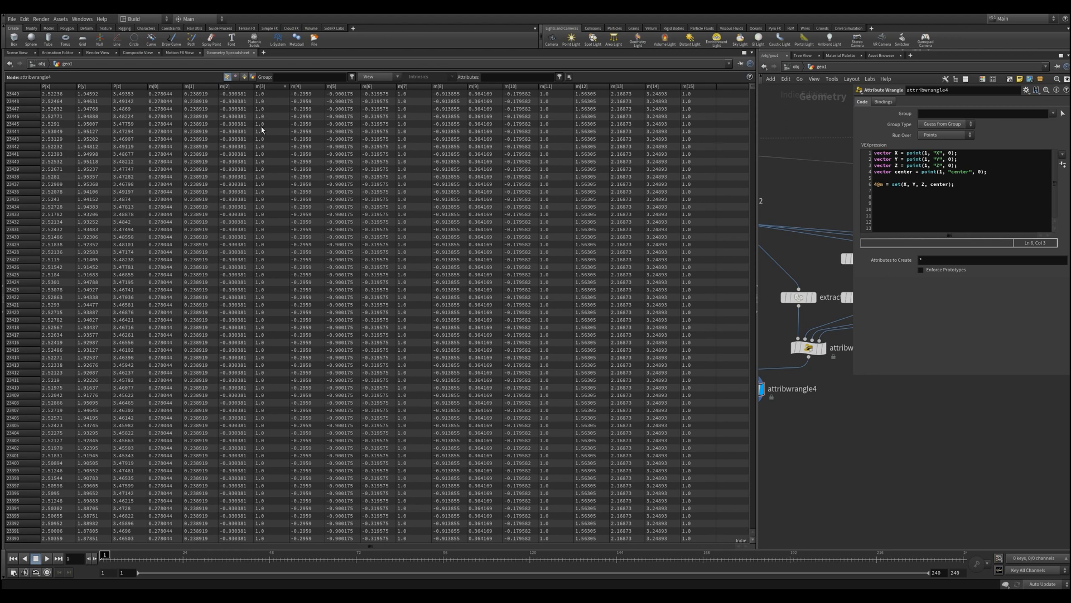
mouse_move(261, 138)
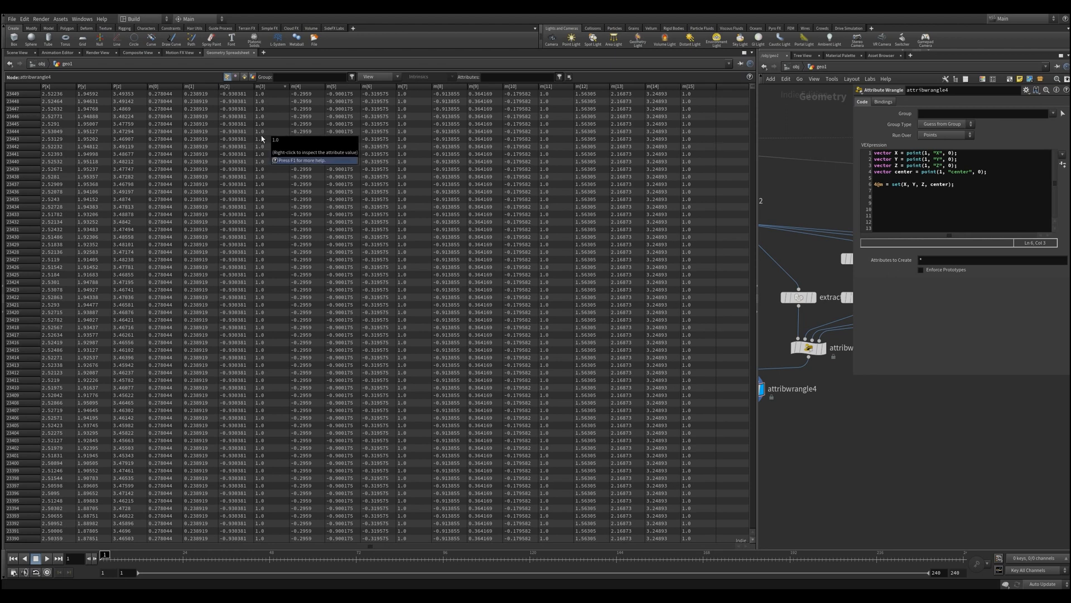
mouse_move(248, 215)
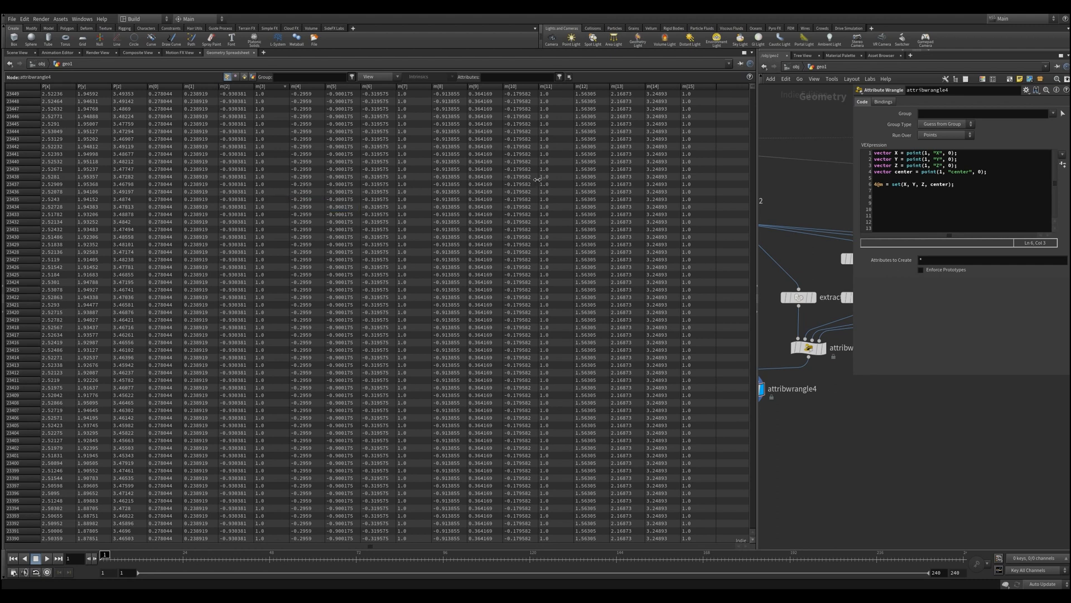
mouse_move(691, 89)
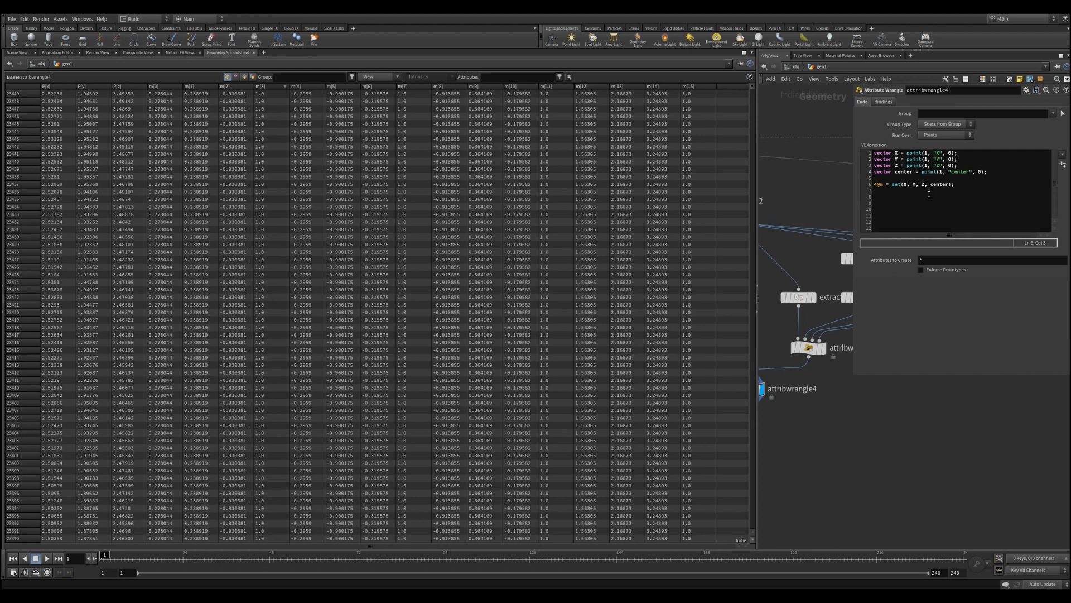
mouse_move(359, 228)
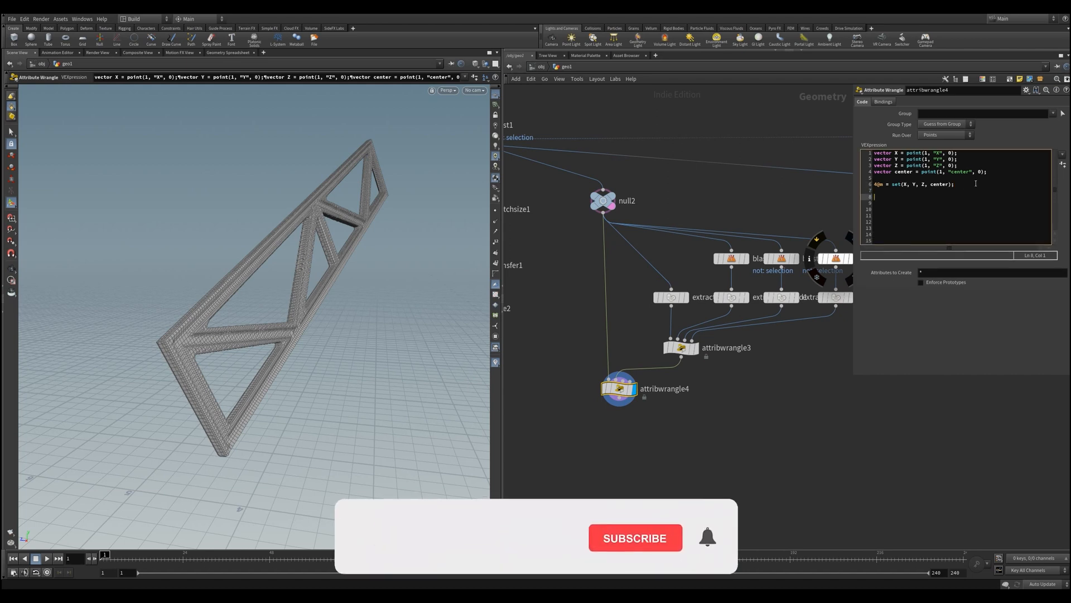
Write VEX declaring matrix m = set(X,Y,Z,center), zero column-3 entries with setcomp, and store 4@mtrx = m
type("setcomp(")
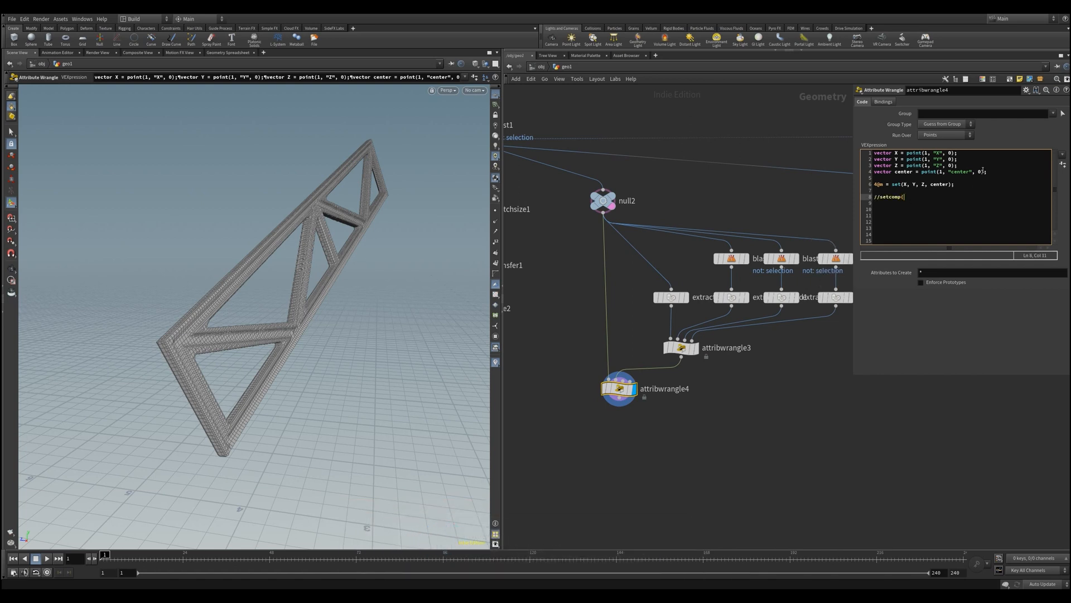
type("matrix, va")
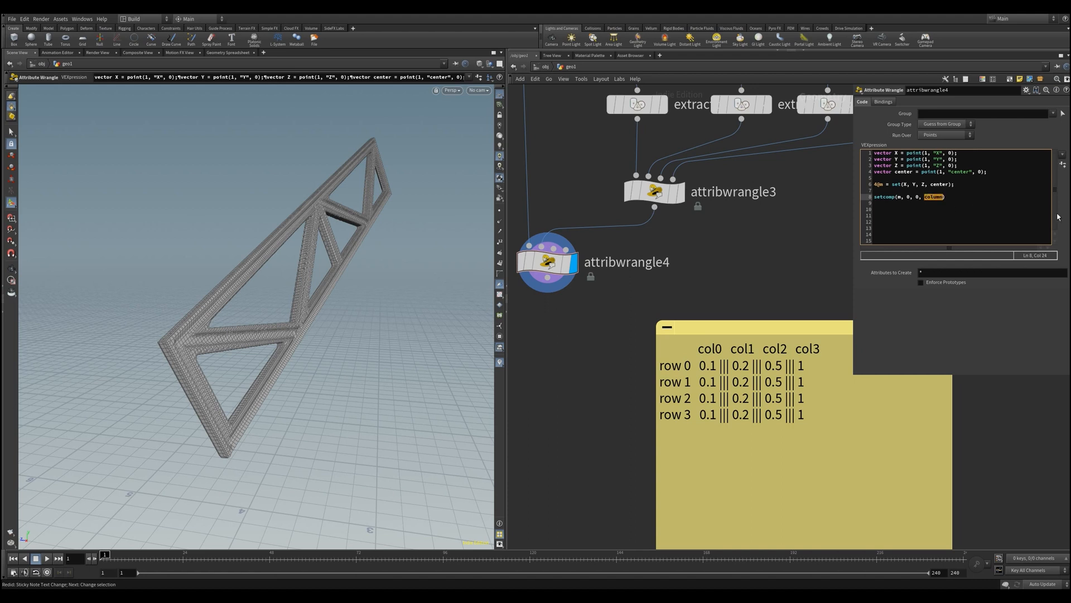
mouse_move(1058, 216)
type("setcomp(m, 0, 2, 3);")
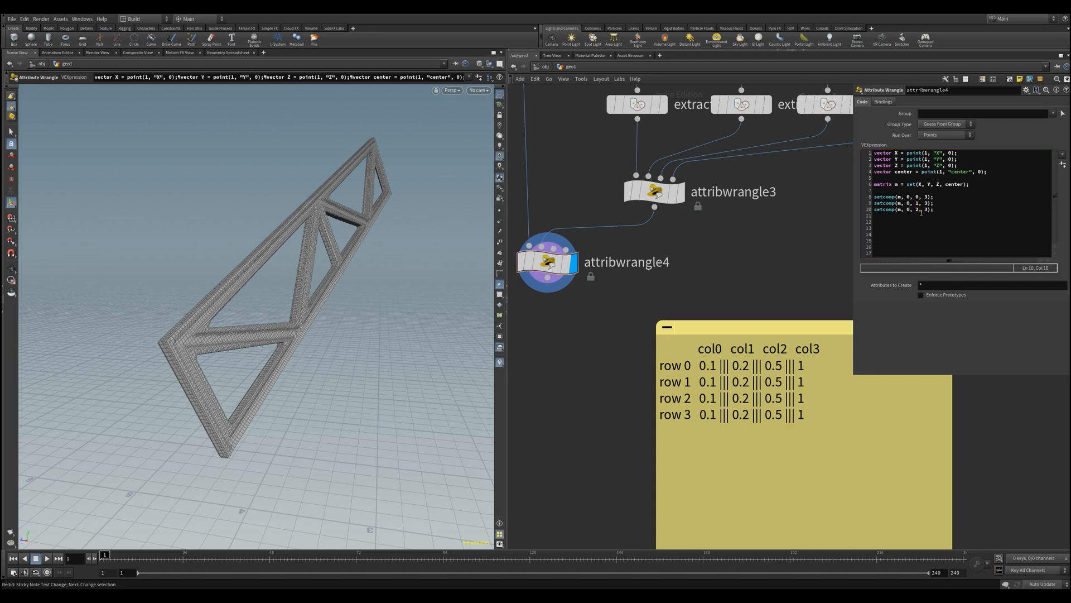
type("40")
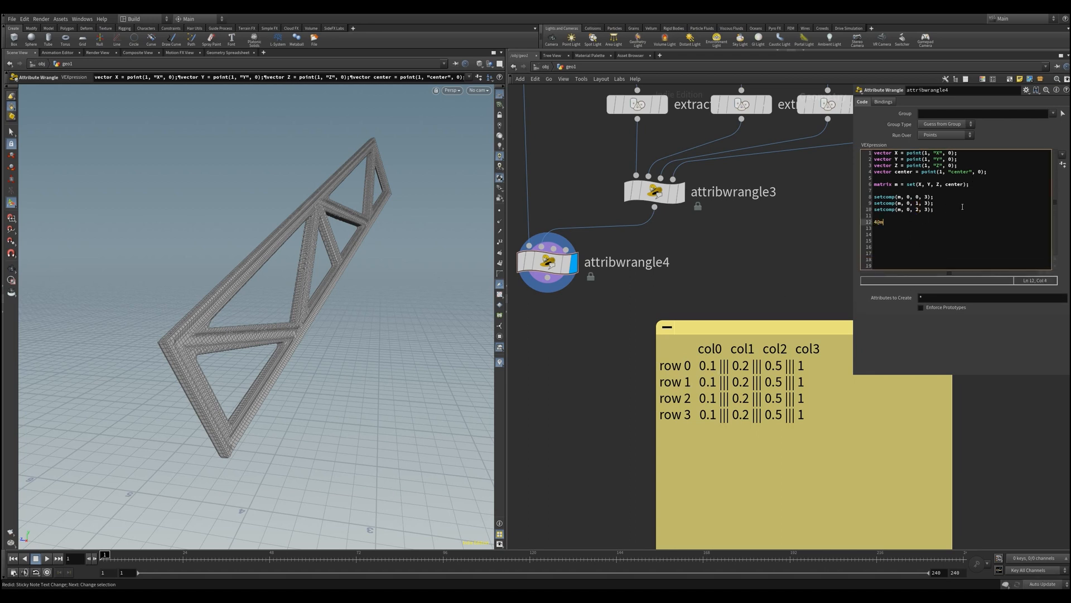
type("matrix = m;")
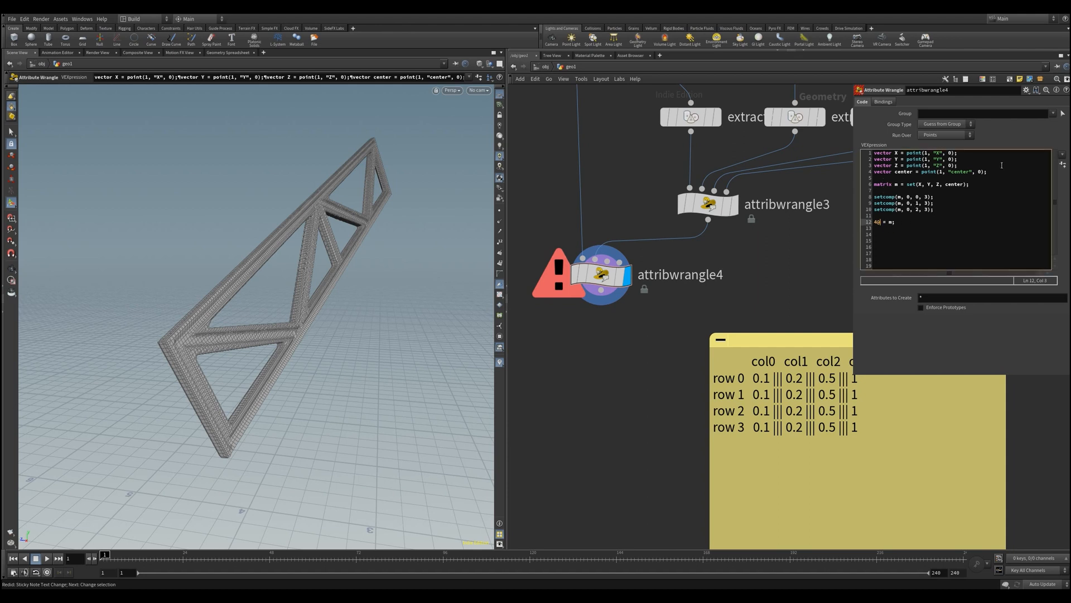
type("MTRX")
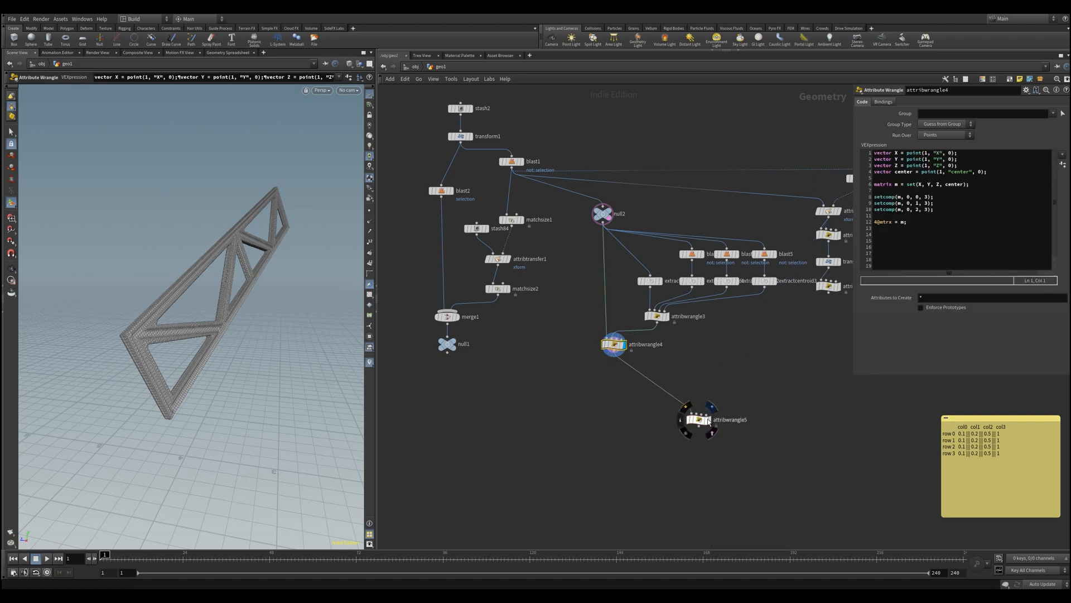
Enter @P *= invert(4@mtrx); in attribwrangle5 and check the truss moved to the origin
left_click(698, 419)
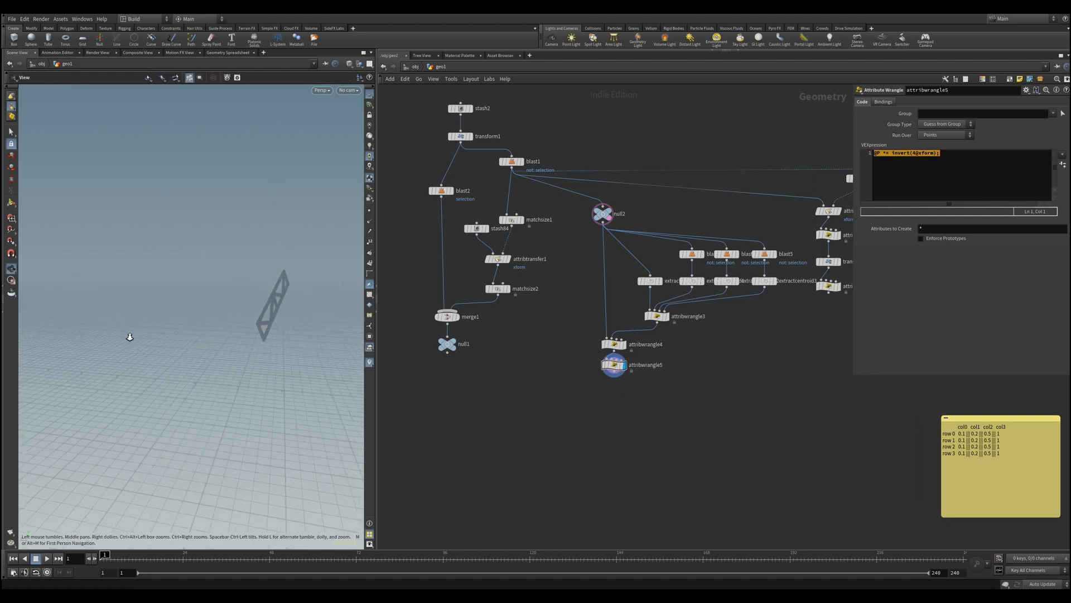
left_click_drag(130, 337, 165, 405)
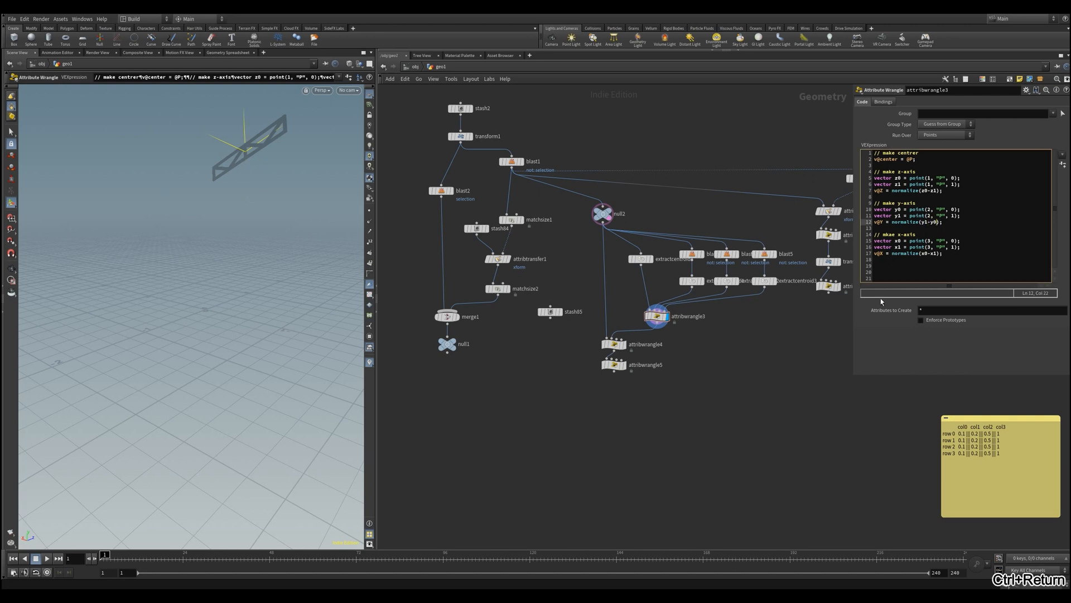
Template attribwrangle3 as reference and display attribwrangle5's inverted-matrix result
left_click(614, 364)
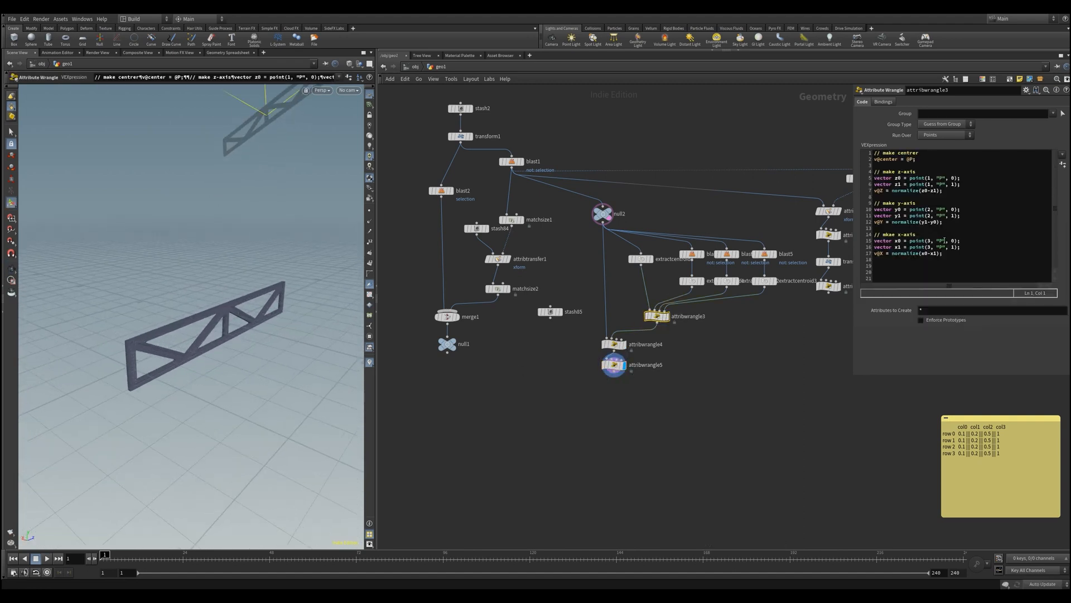
key("ctrl+Return")
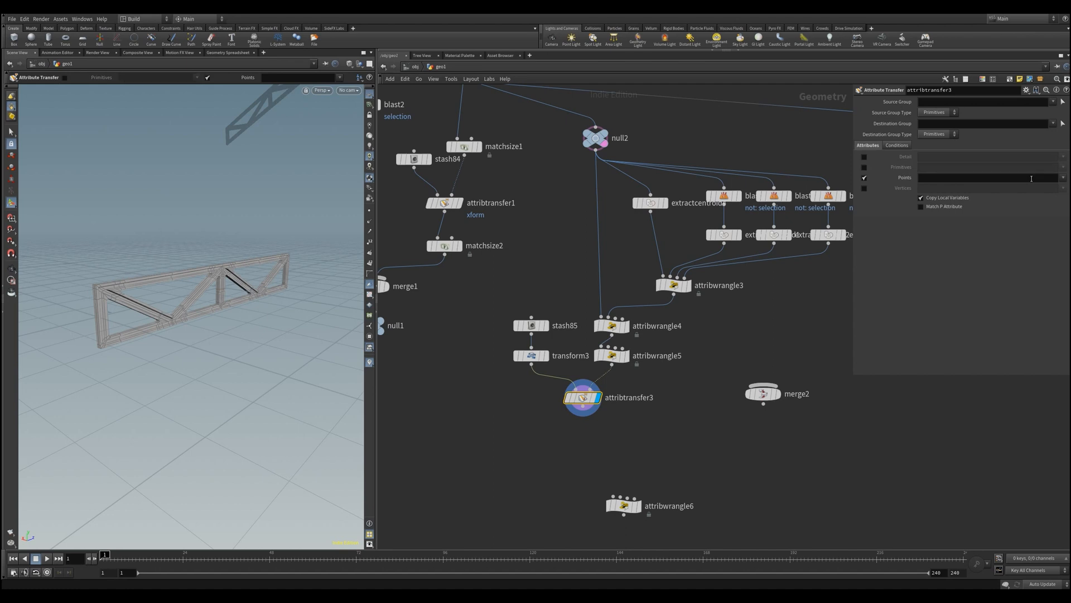
Set Attribute Transfer Points to mtrx, wire it into attribwrangle6, and display attribwrangle3
type("mtrx")
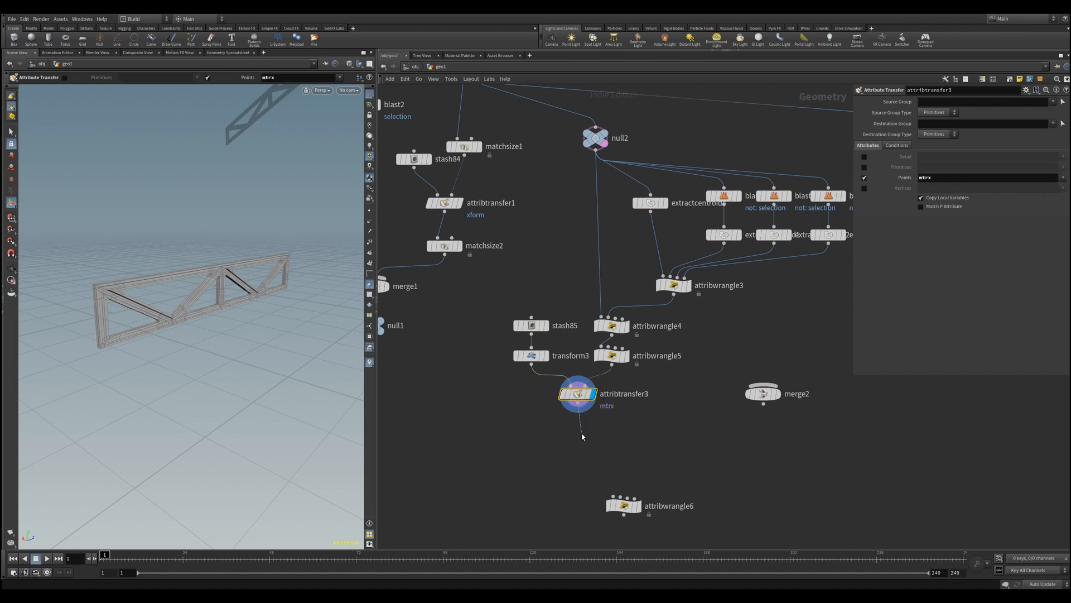
left_click_drag(621, 504, 741, 452)
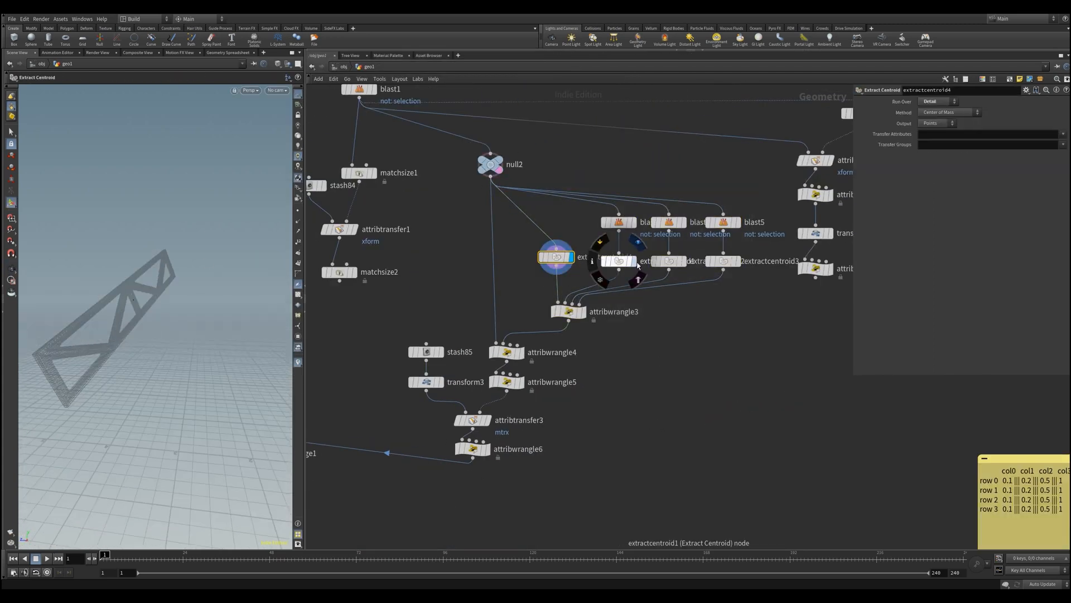
left_click(567, 311)
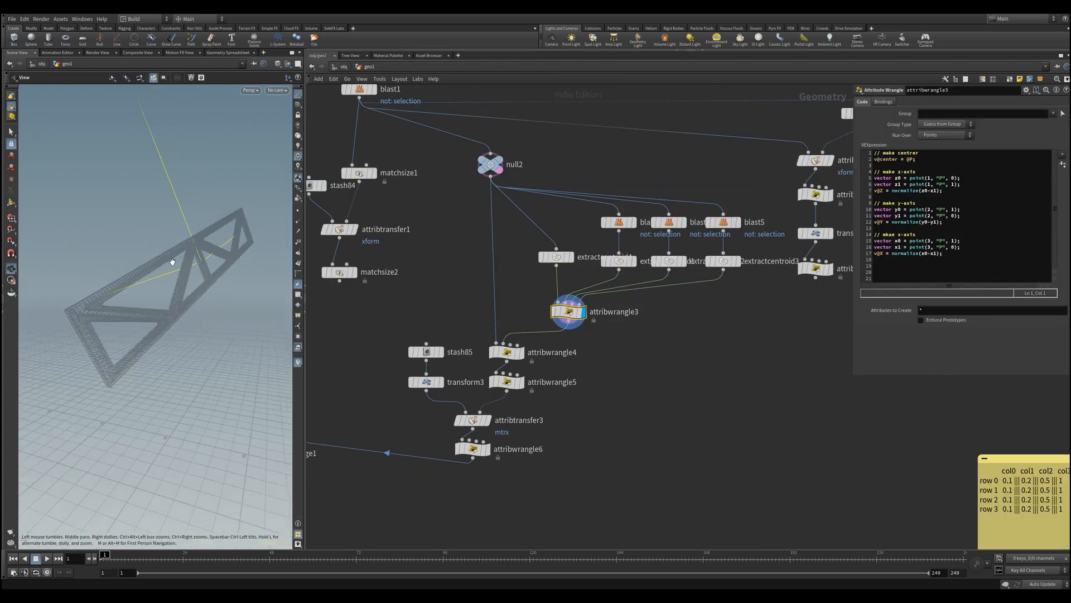